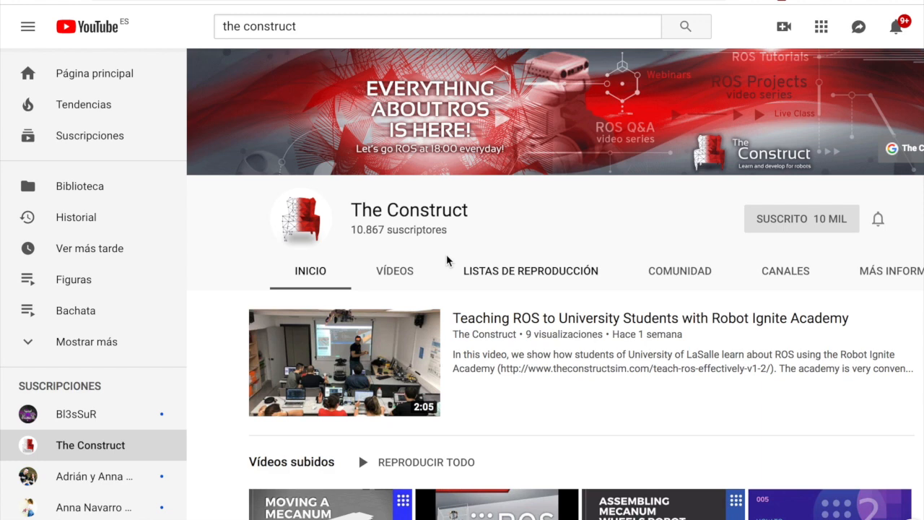
{"action": "mouse_move", "coordinate": [376, 327]}
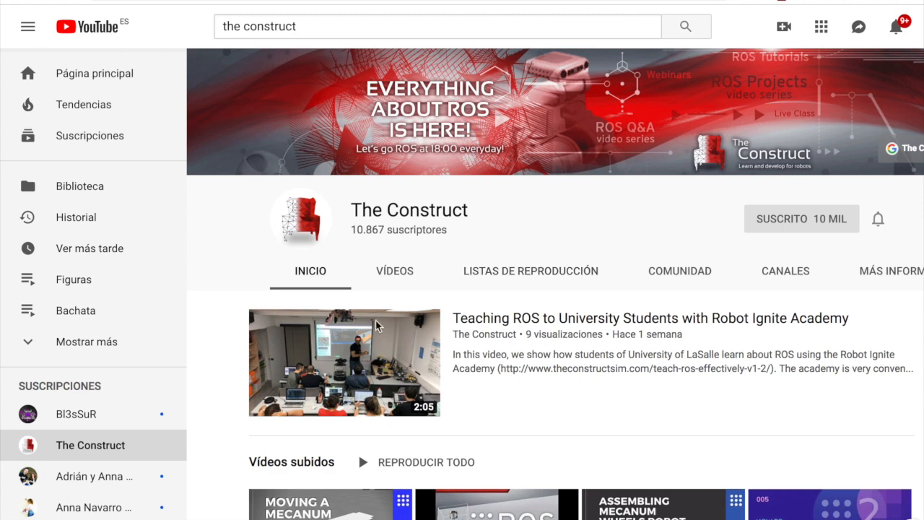
- Browse down the Academy course catalog and switch to ROS Development Studio from the sidebar
{"action": "scroll", "scroll_direction": "down", "scroll_amount": 3}
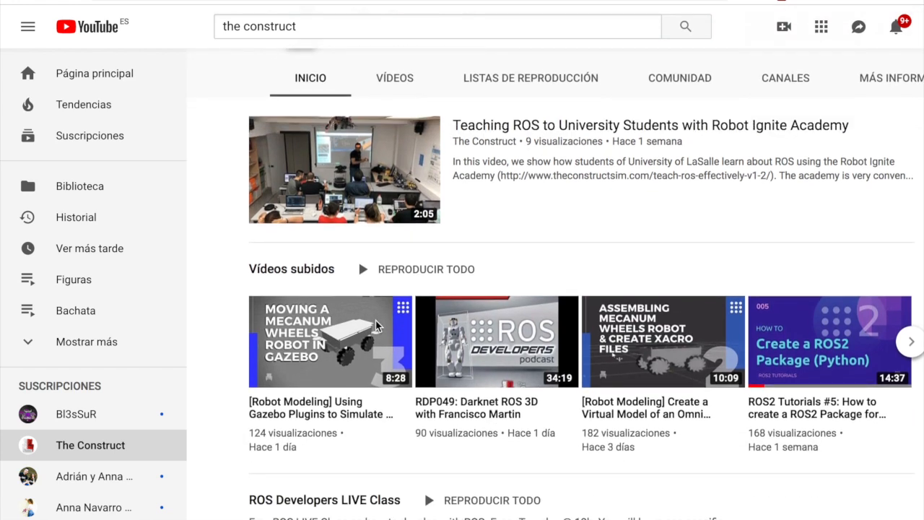
{"action": "scroll", "scroll_direction": "down", "scroll_amount": 3}
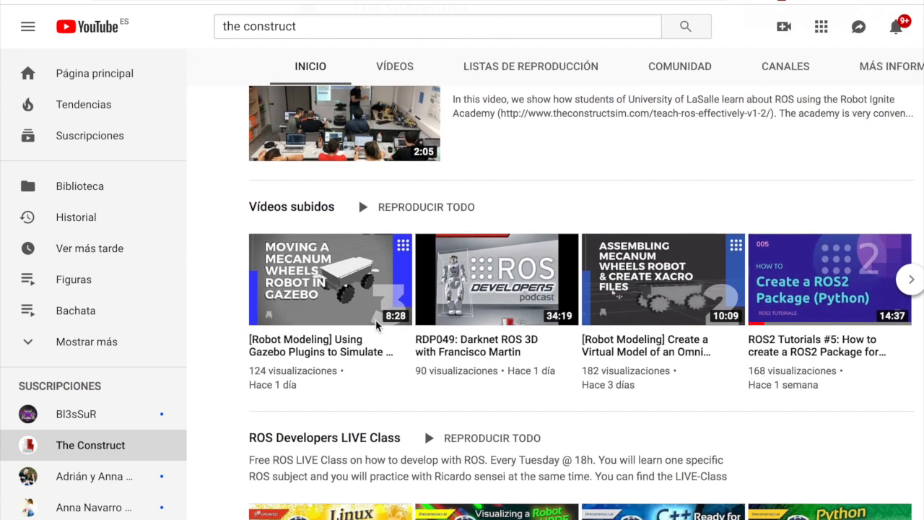
{"action": "scroll", "scroll_direction": "down", "scroll_amount": 3}
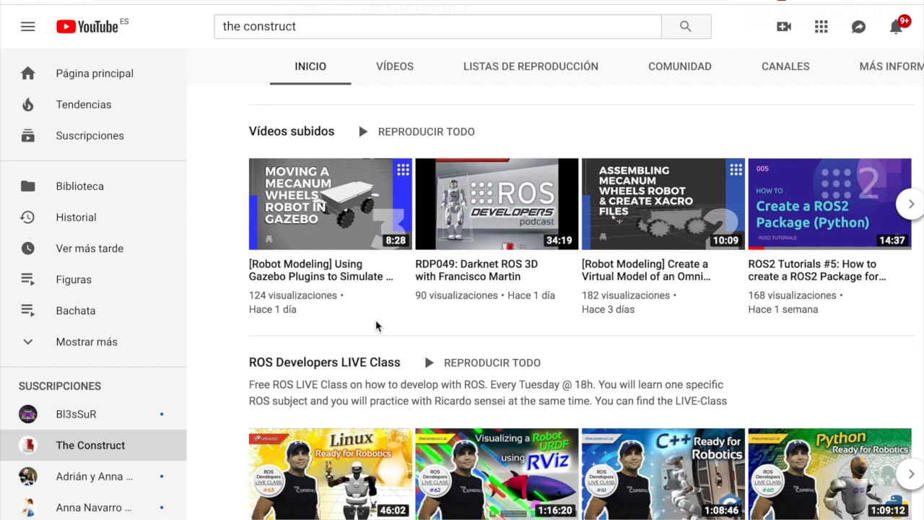
{"action": "scroll", "scroll_direction": "down", "scroll_amount": 3}
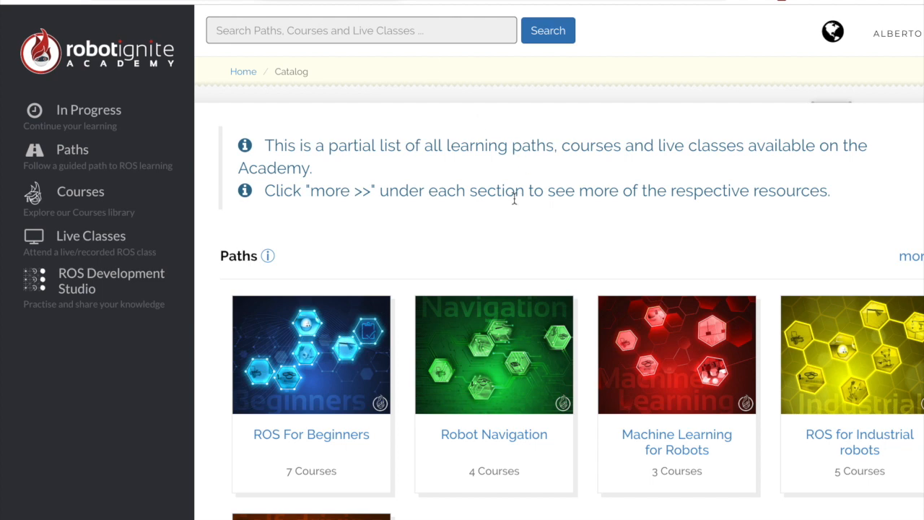
{"action": "scroll", "scroll_direction": "down", "scroll_amount": 3}
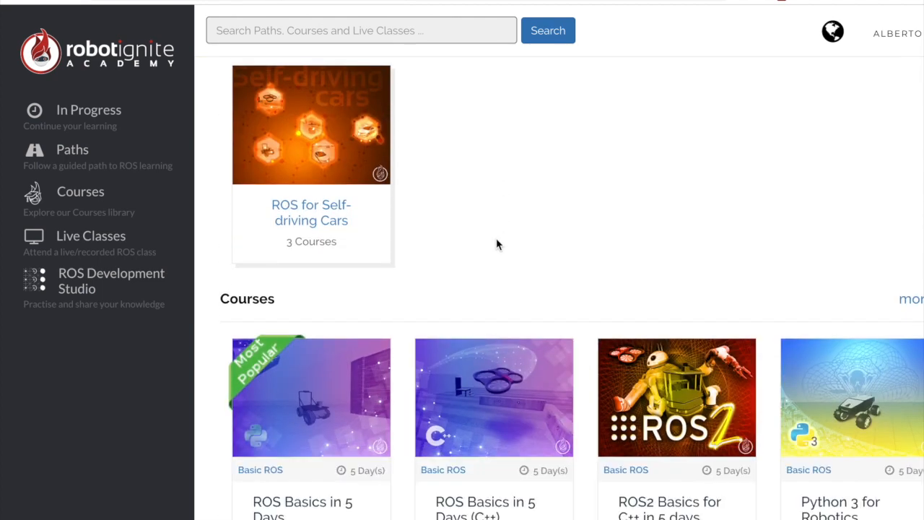
{"action": "scroll", "scroll_direction": "down", "scroll_amount": 3}
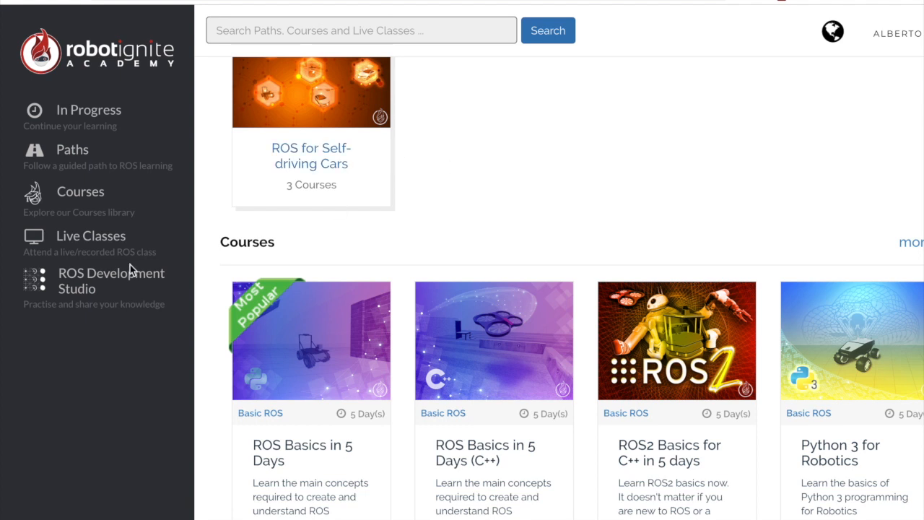
{"action": "left_click", "coordinate": [109, 280]}
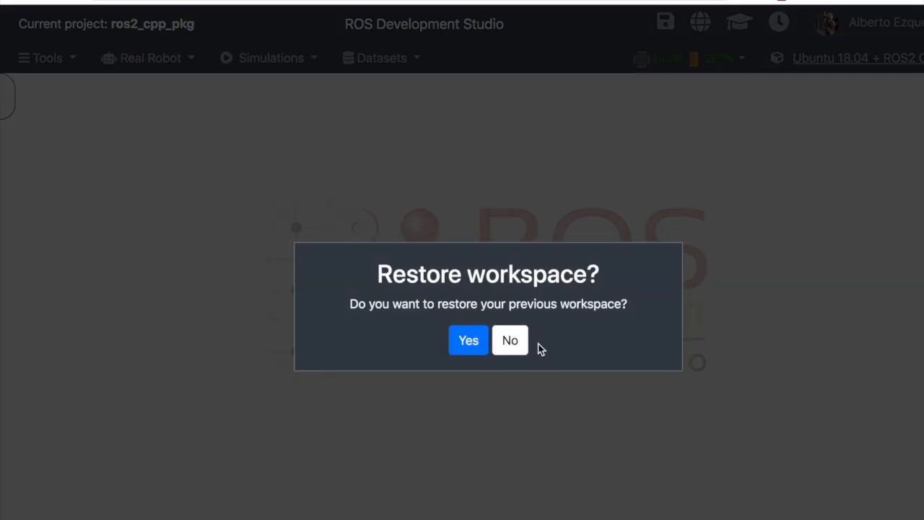
- Decline restoring the previous workspace and close the Jupyter Notebook window
{"action": "left_click", "coordinate": [510, 341]}
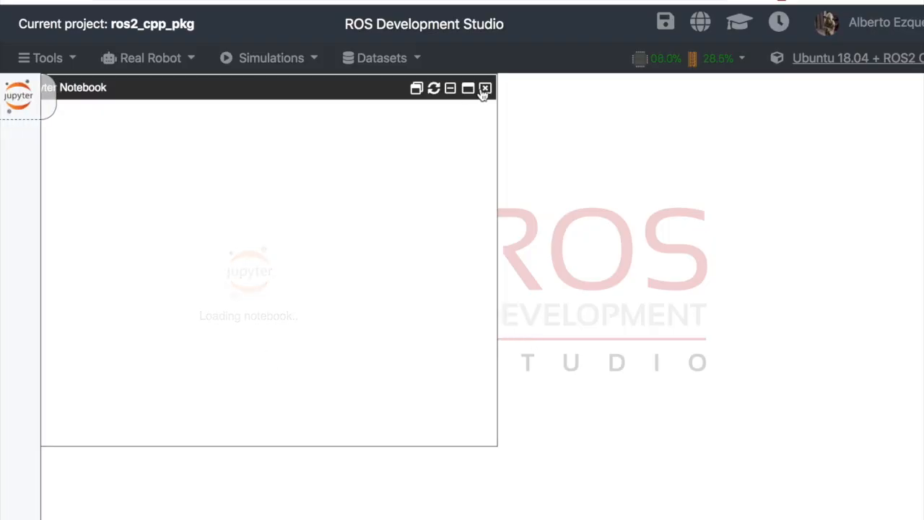
{"action": "left_click", "coordinate": [483, 89]}
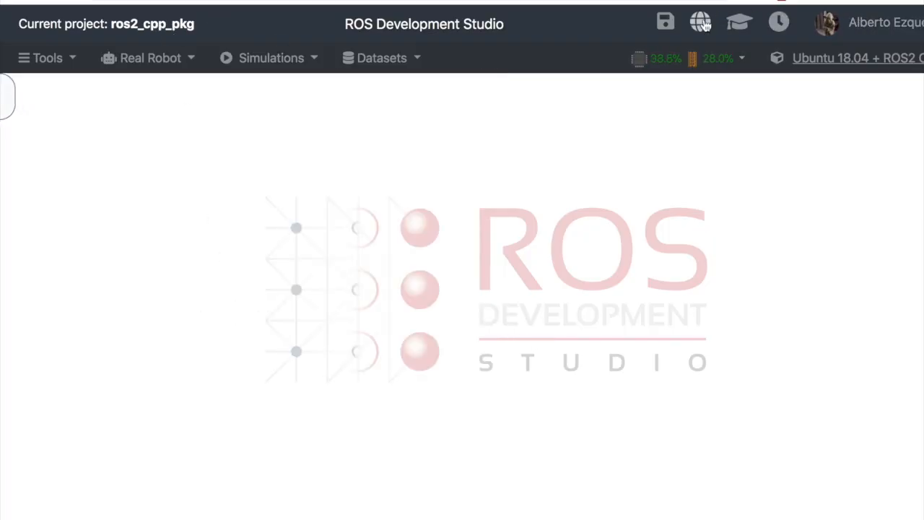
{"action": "mouse_move", "coordinate": [699, 23]}
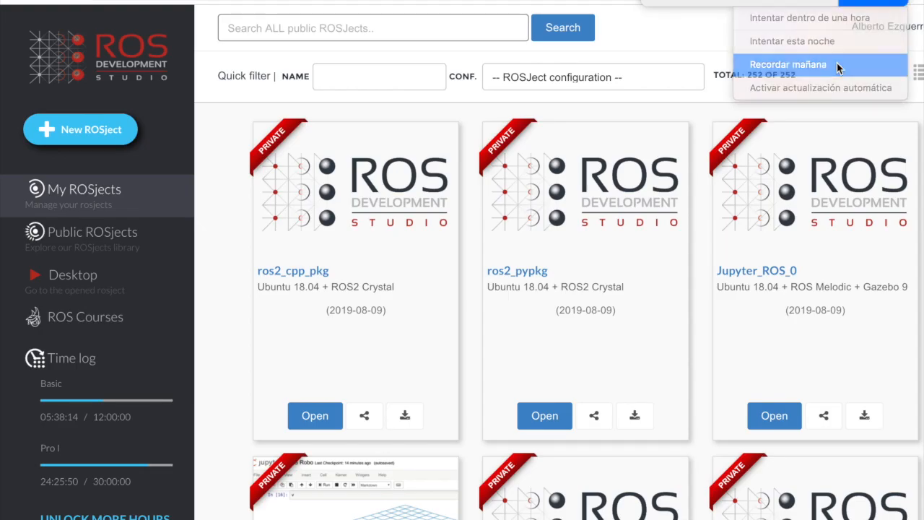
- Postpone the update reminder and reopen the ros2_cpp_pkg ROSject in ROS Development Studio
{"action": "left_click", "coordinate": [787, 64]}
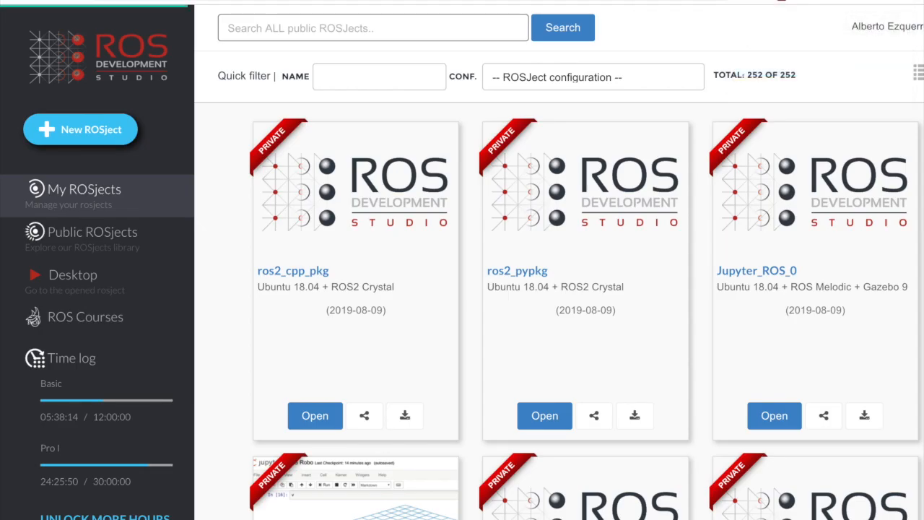
{"action": "scroll", "scroll_direction": "down", "scroll_amount": 3}
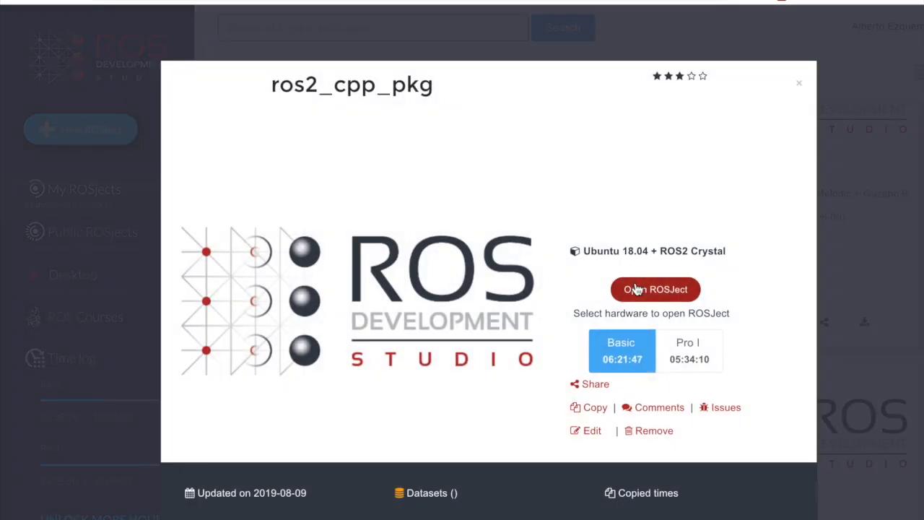
{"action": "left_click", "coordinate": [655, 289]}
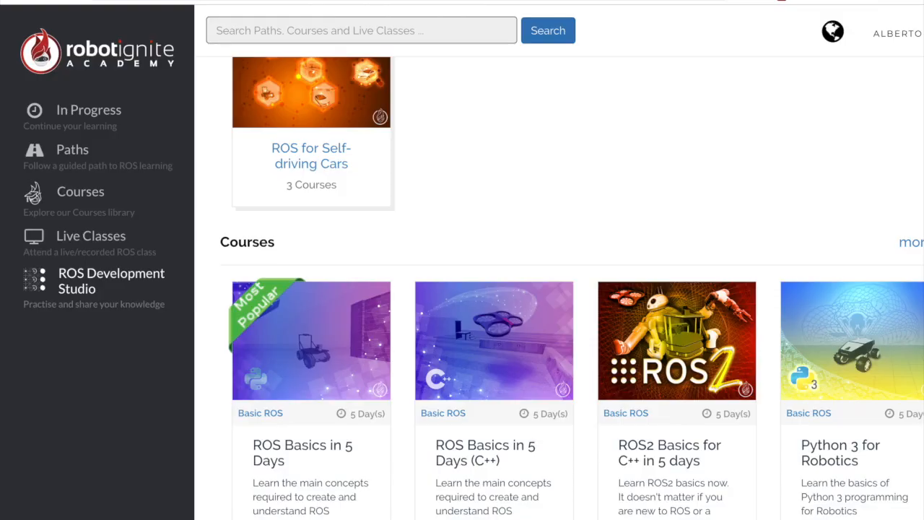
{"action": "left_click", "coordinate": [111, 280]}
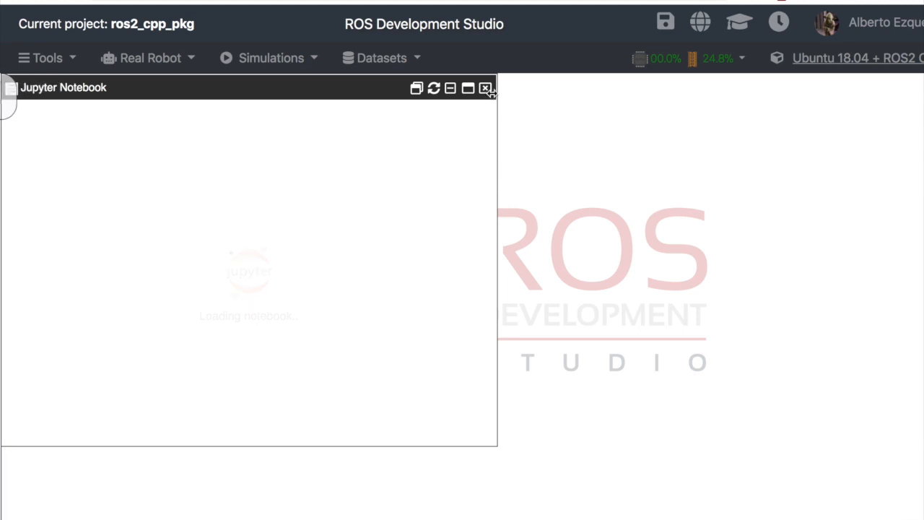
- Close the notebook, bring up a shell and source /opt/ros/crystal/setup.bash in it
{"action": "left_click", "coordinate": [40, 57]}
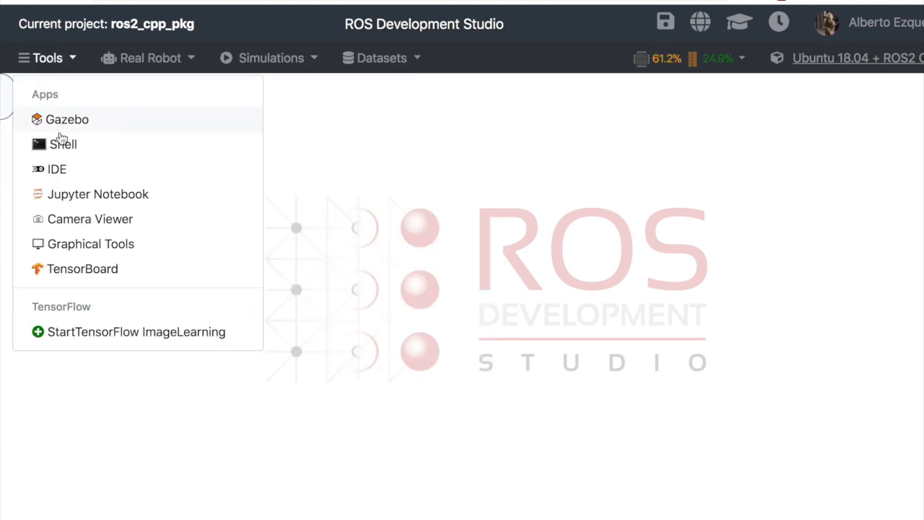
{"action": "left_click", "coordinate": [64, 144]}
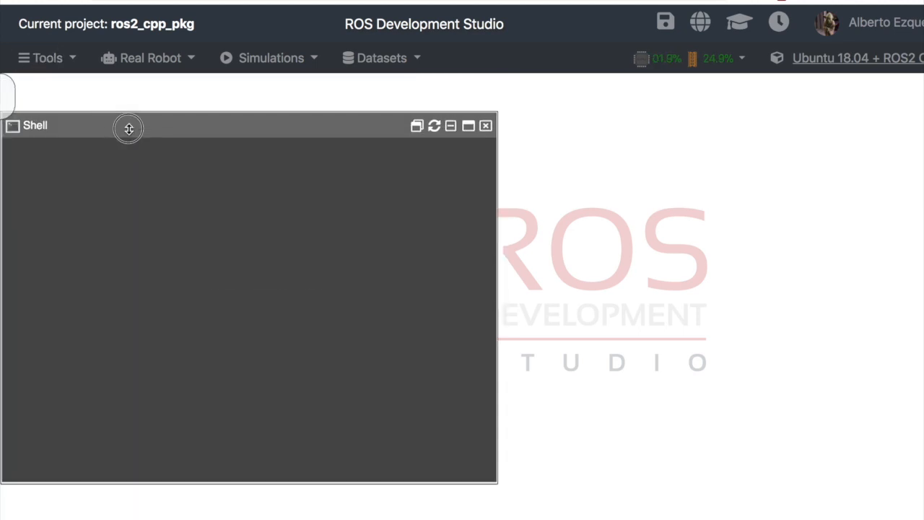
{"action": "left_click_drag", "start_coordinate": [129, 127], "coordinate": [147, 95]}
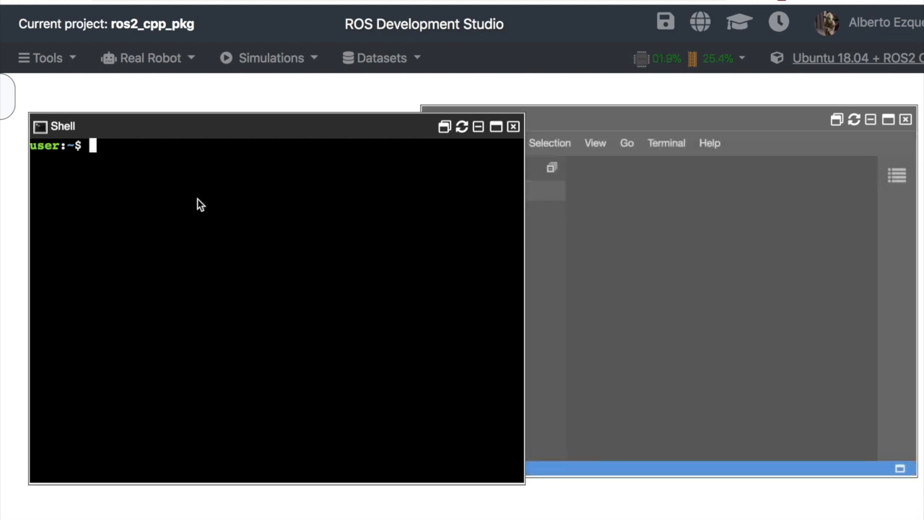
{"action": "type", "text": "source /opt/ros/crystal/setup.bash"}
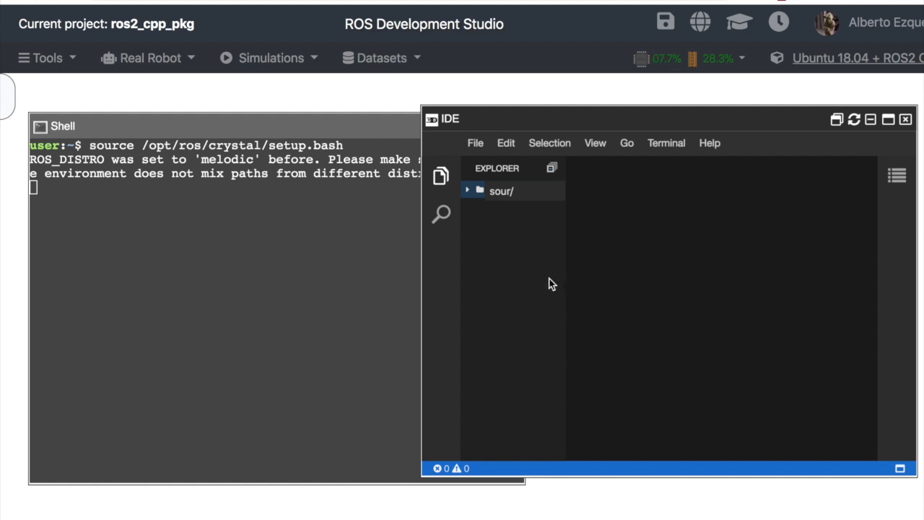
- Expand the user home folder and ros2_ws/src in the IDE file explorer
{"action": "left_click", "coordinate": [498, 190]}
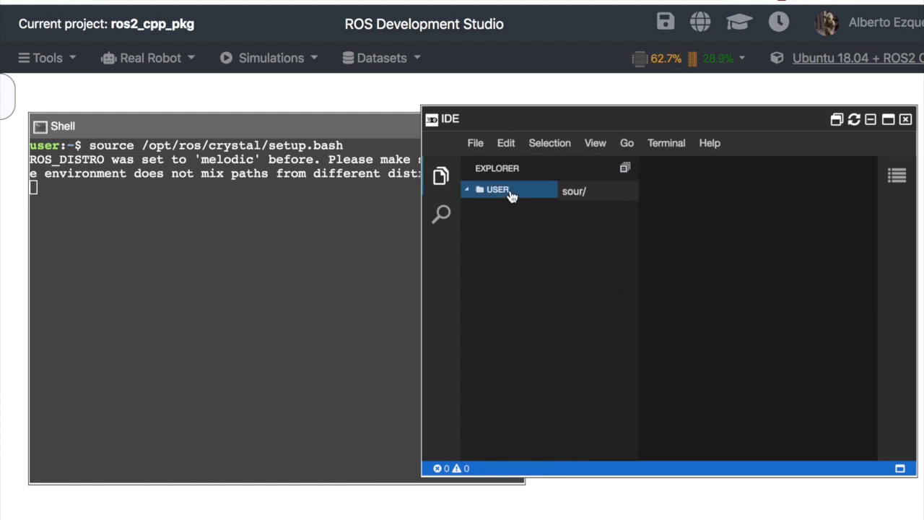
{"action": "left_click", "coordinate": [497, 190]}
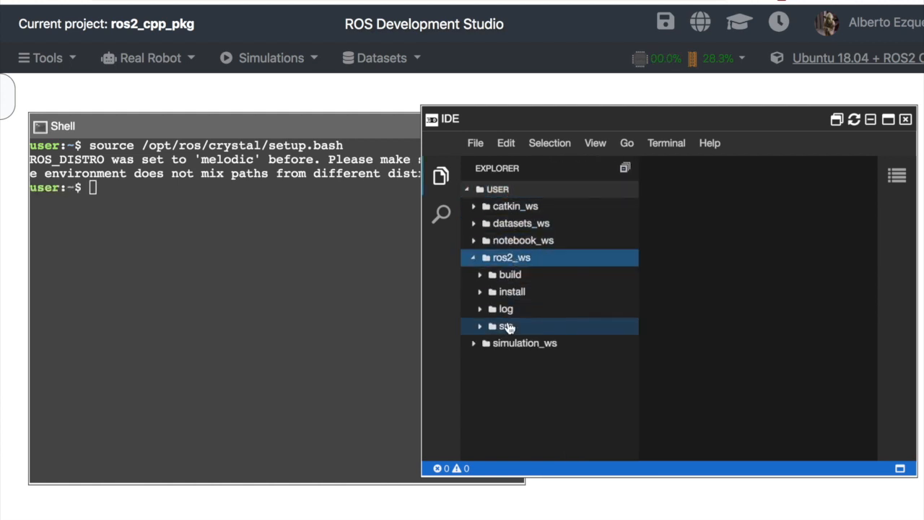
{"action": "left_click", "coordinate": [502, 326]}
{"action": "type", "text": "cd ros2_ws/"}
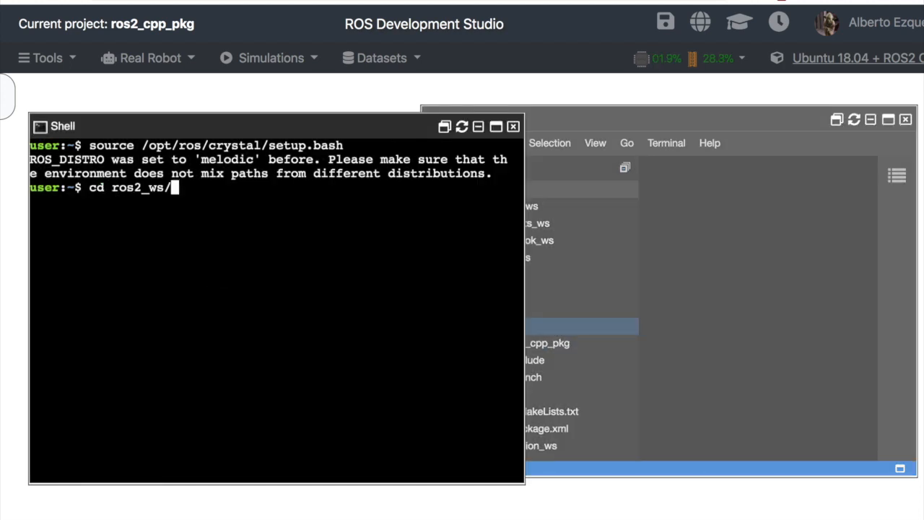
- Run colcon build --symlink-install in the ros2_ws workspace
{"action": "type", "text": "colcon bui"}
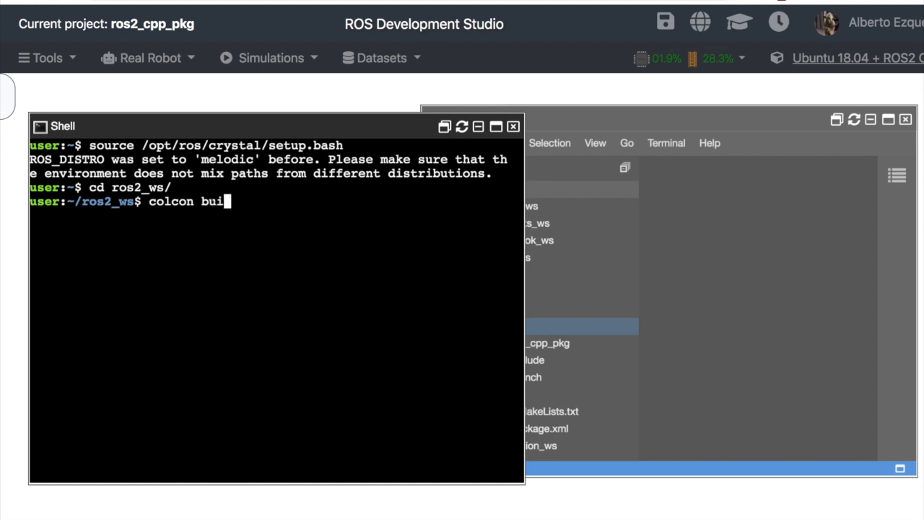
{"action": "type", "text": "ld --sym"}
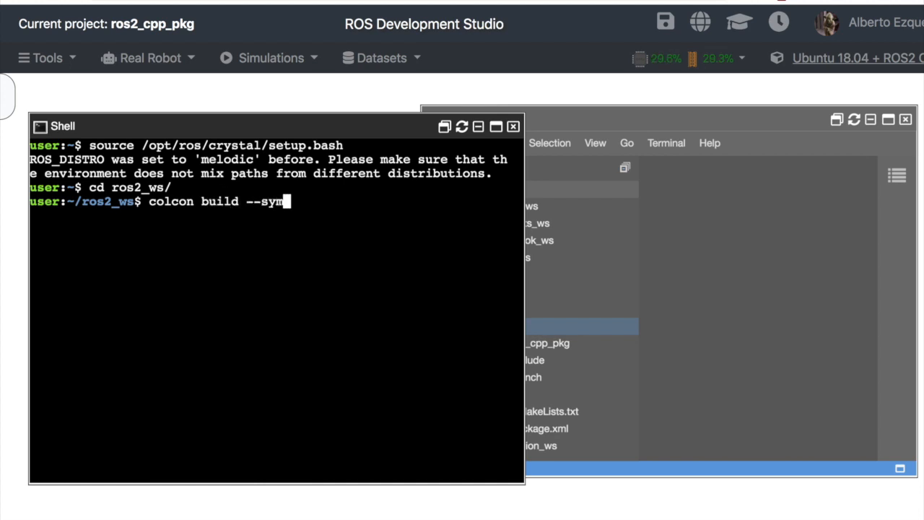
{"action": "type", "text": "link-install"}
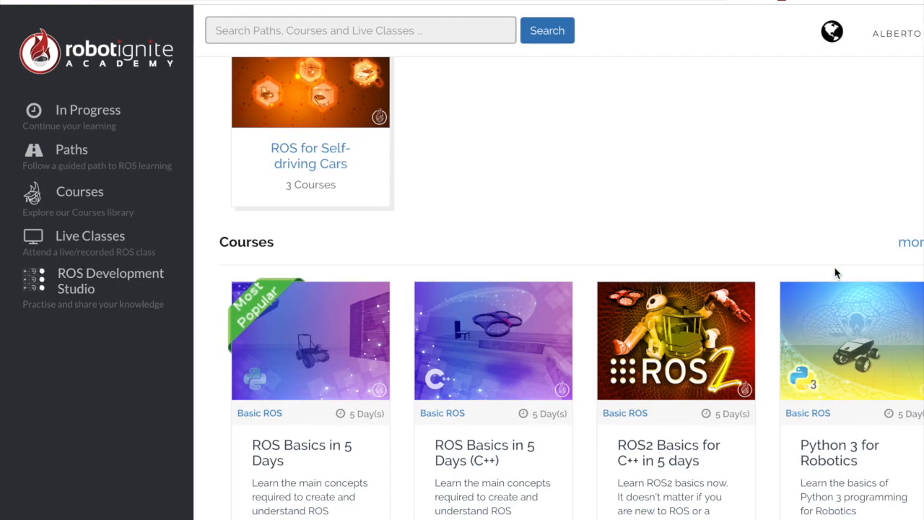
{"action": "mouse_move", "coordinate": [911, 248]}
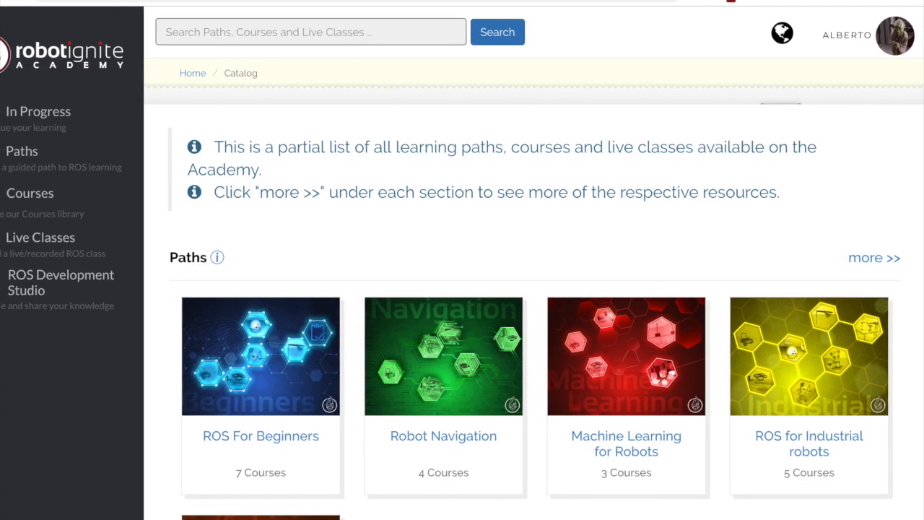
{"action": "scroll", "scroll_direction": "down", "scroll_amount": 3}
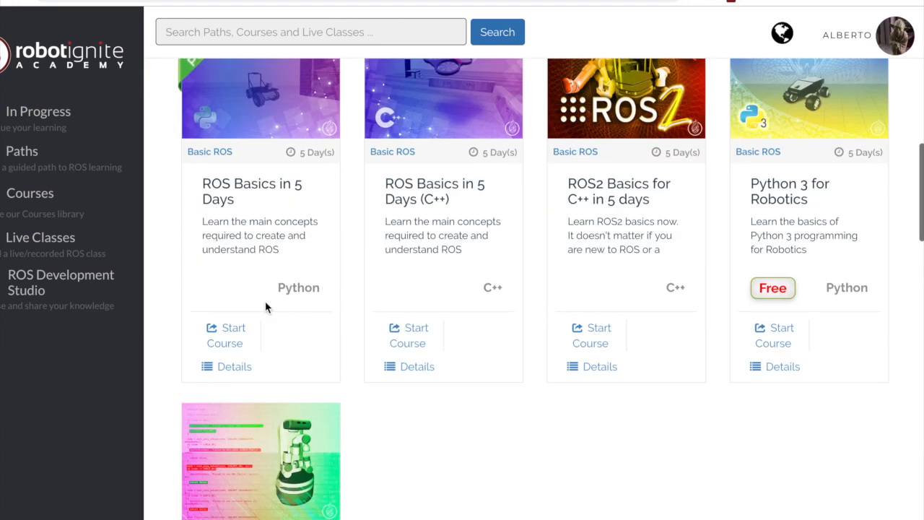
{"action": "mouse_move", "coordinate": [588, 343]}
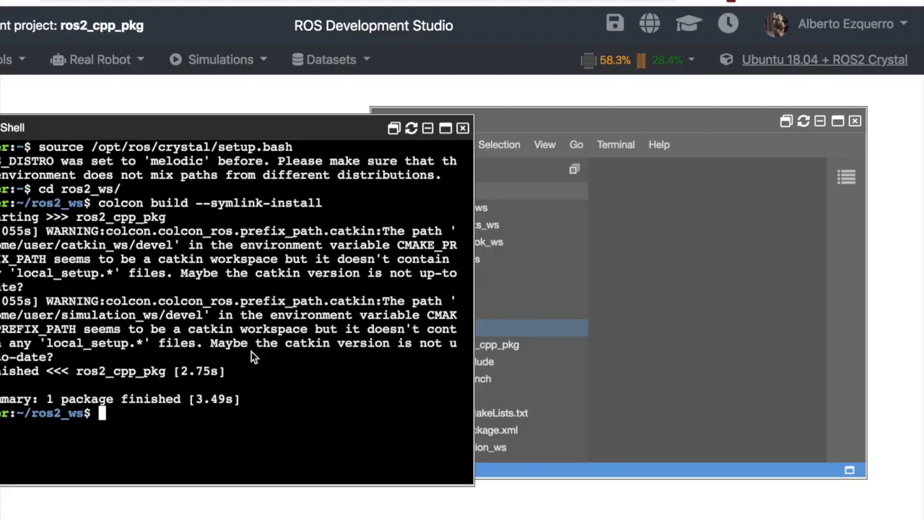
- Source install/setup.bash and run ros2 run ros2_cpp_pkg cpp_code to print the Obi-Wan Kenobi message
{"action": "type", "text": "source install/s"}
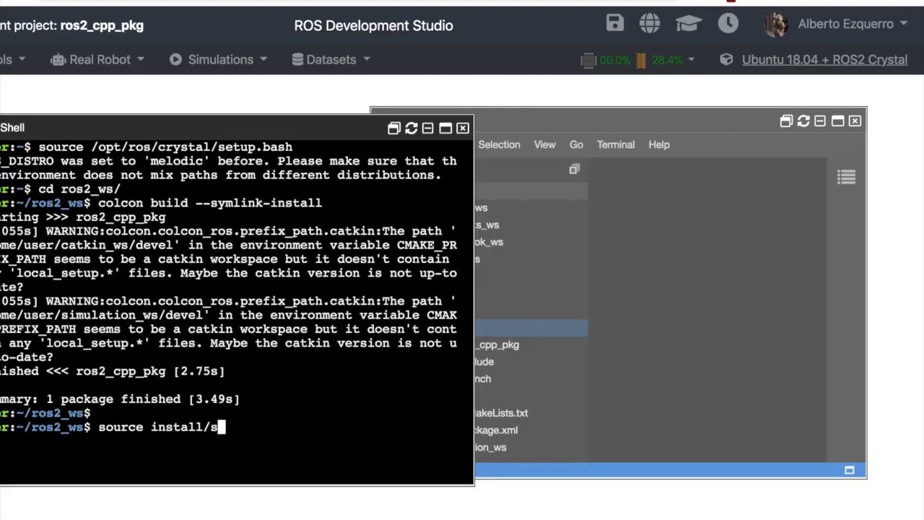
{"action": "key", "text": "Return"}
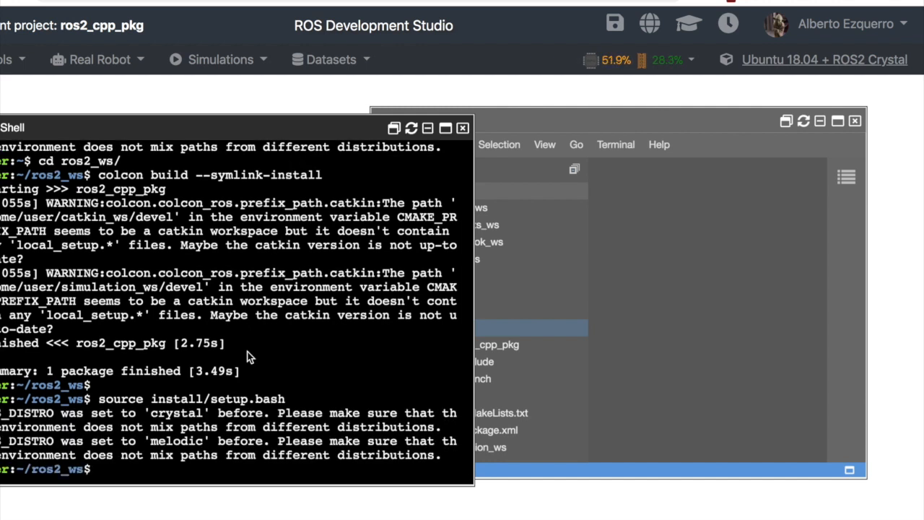
{"action": "type", "text": "ros2_ws$ ros2"}
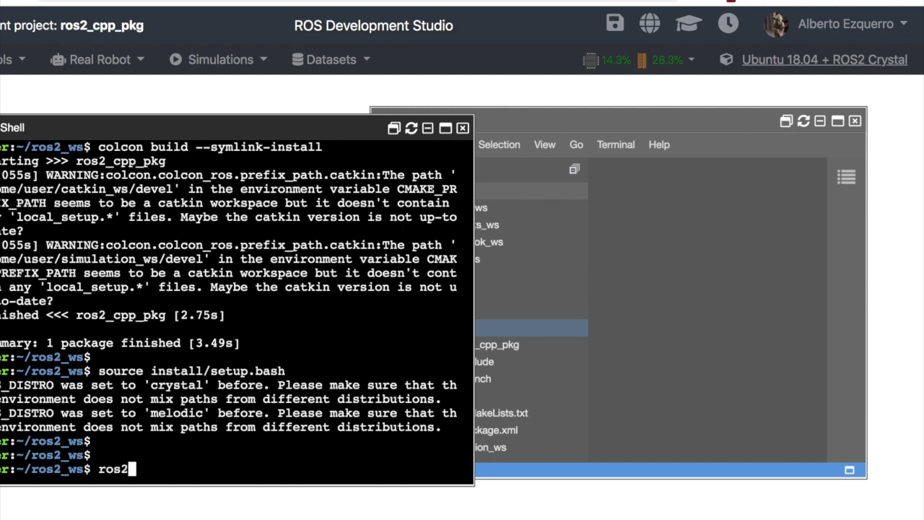
{"action": "type", "text": "run"}
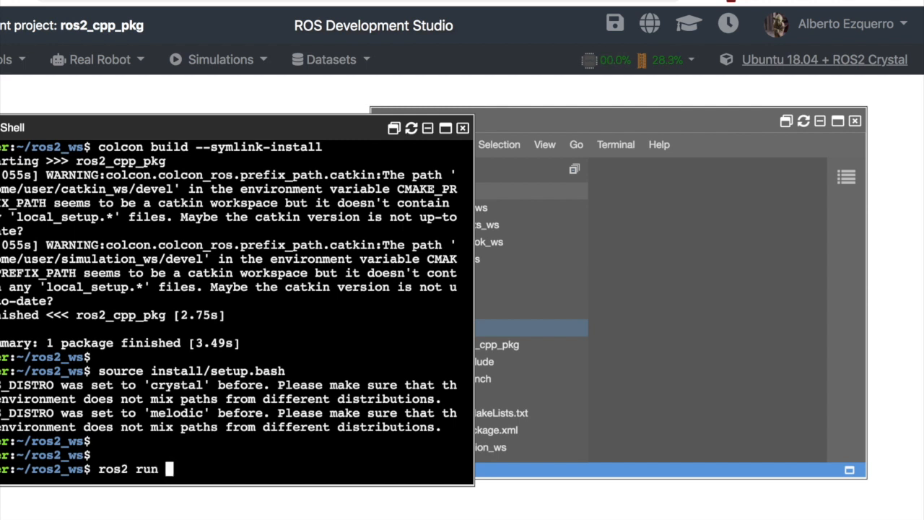
{"action": "type", "text": "ros2"}
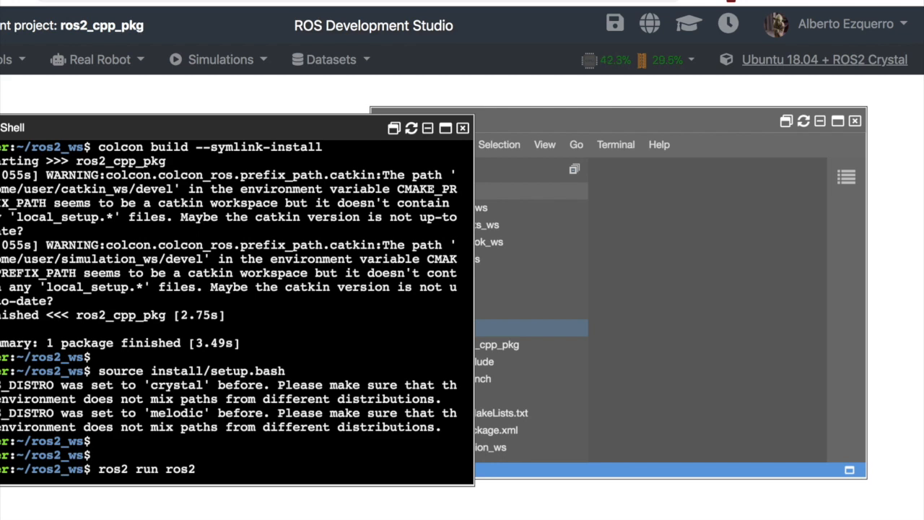
{"action": "type", "text": "_c"}
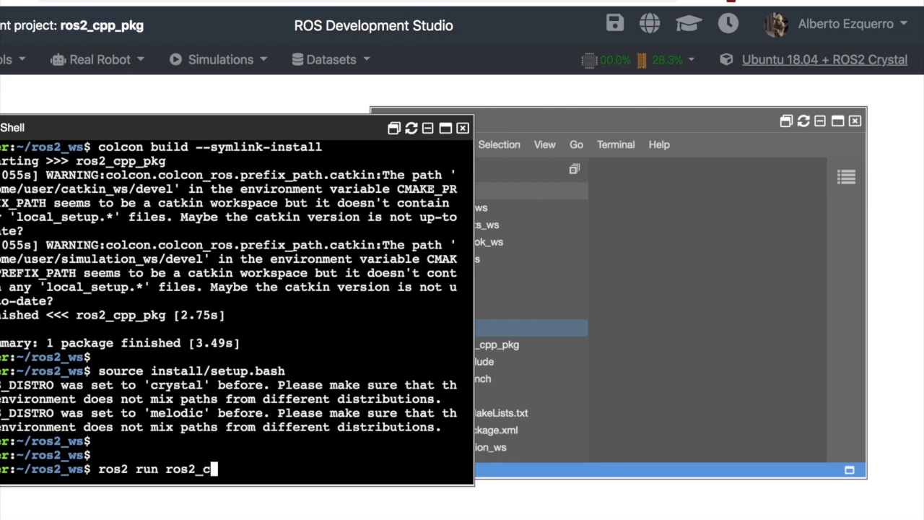
{"action": "type", "text": "pp_pkg"}
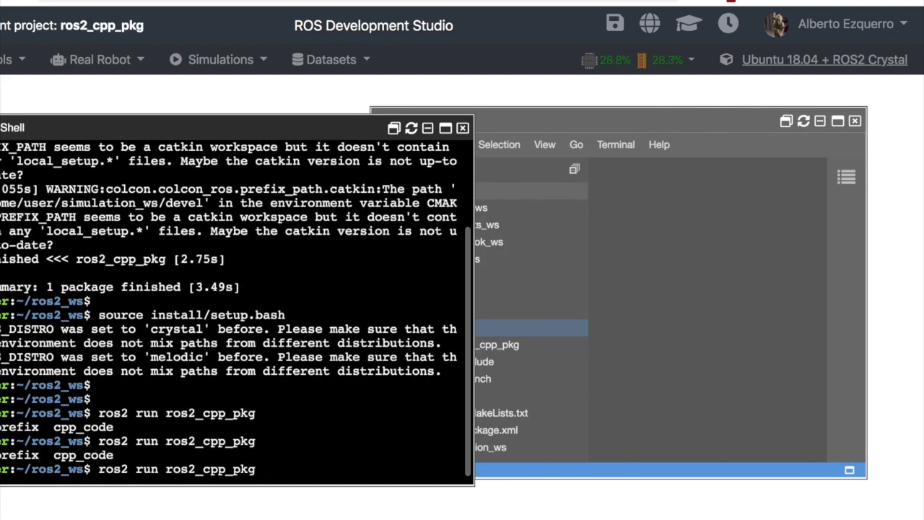
{"action": "type", "text": "cpp_code"}
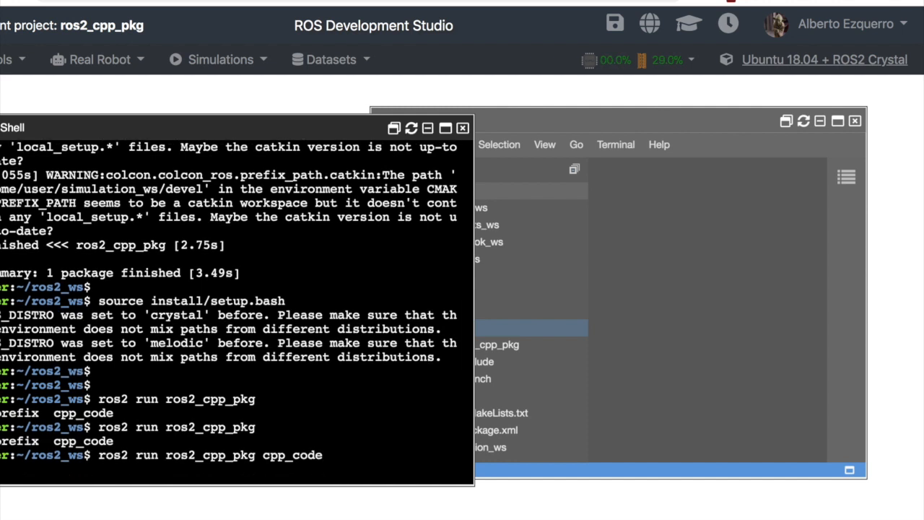
{"action": "key", "text": "Return"}
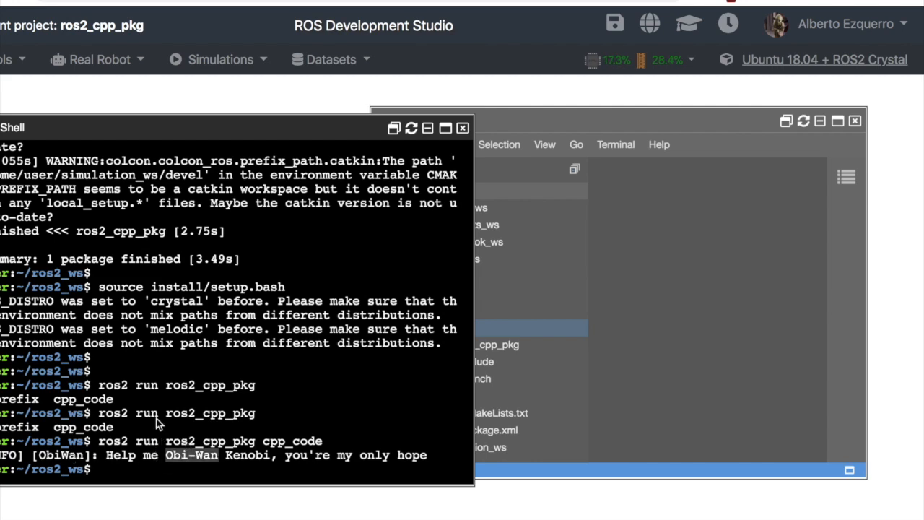
- View ros2_cpp_code.cpp in the editor and create a launch folder inside ros2_cpp_pkg
{"action": "left_click", "coordinate": [467, 395]}
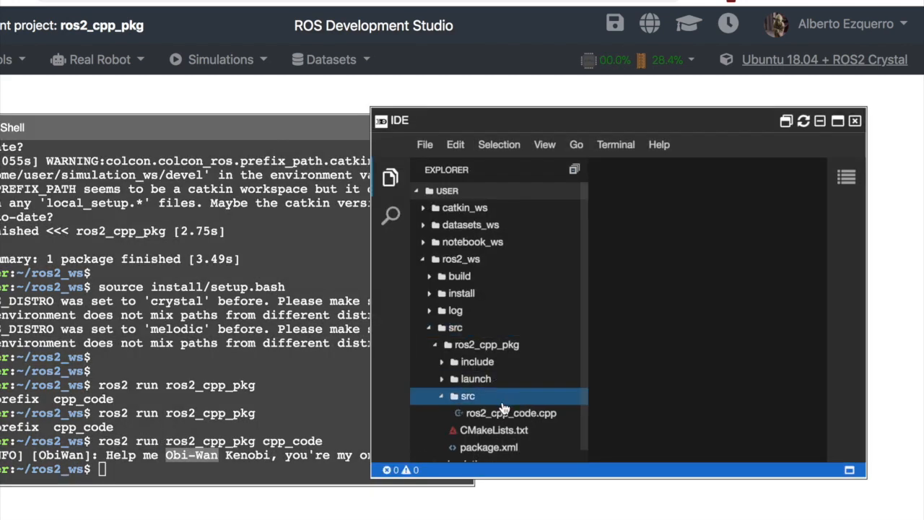
{"action": "left_click", "coordinate": [511, 413]}
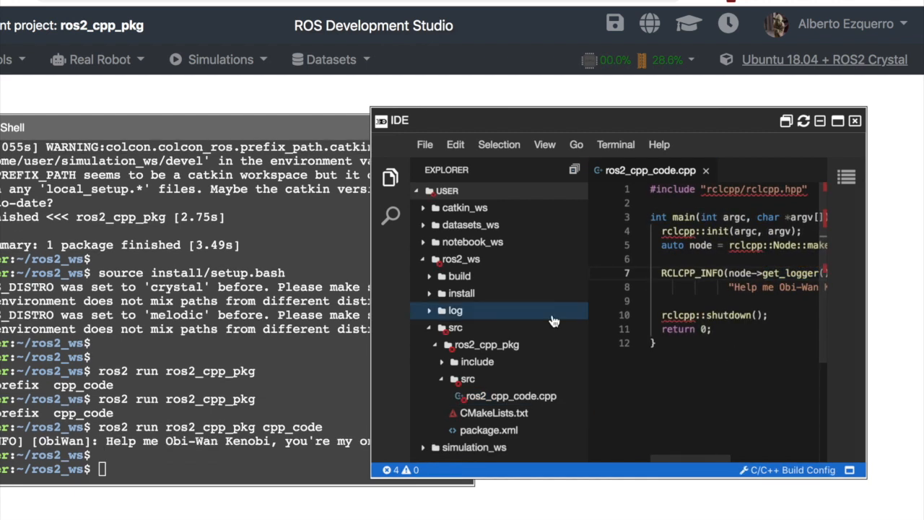
{"action": "right_click", "coordinate": [488, 343]}
{"action": "type", "text": "launch"}
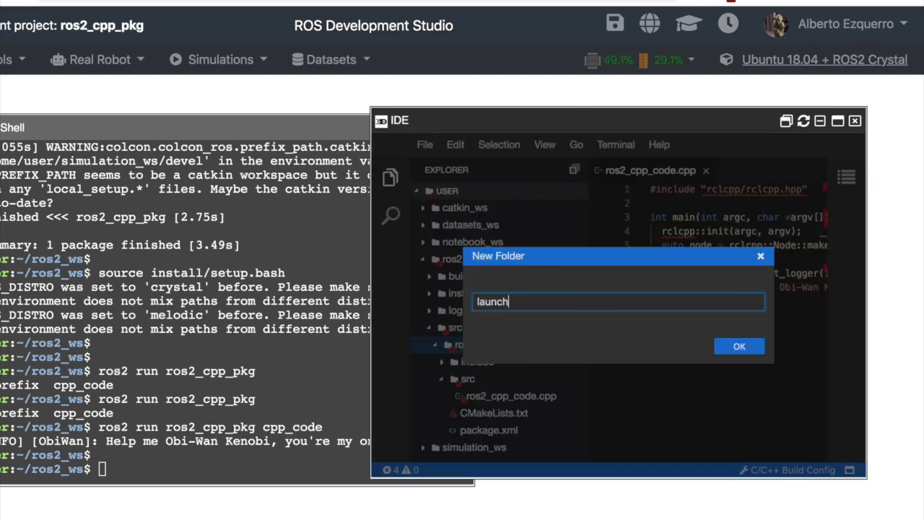
{"action": "left_click", "coordinate": [739, 345]}
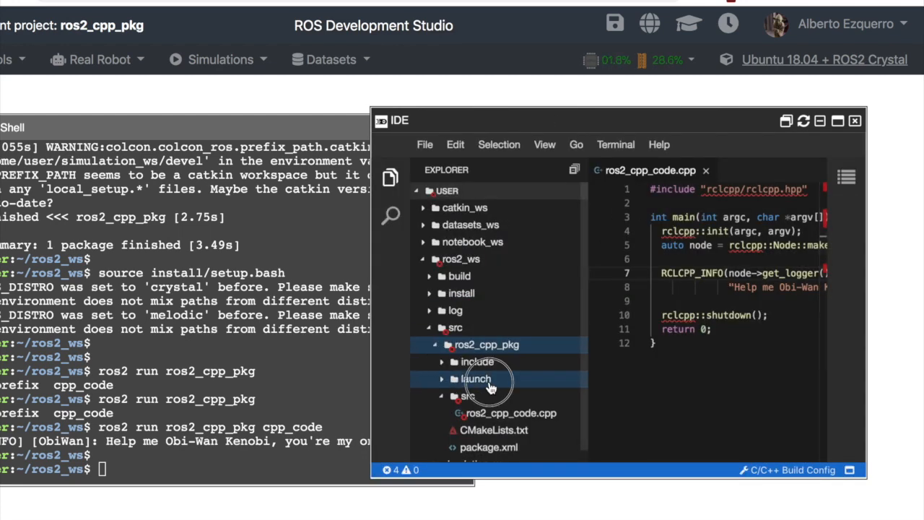
- Create an empty ros2_cpp_code.launch.py file inside the launch folder
{"action": "right_click", "coordinate": [476, 379]}
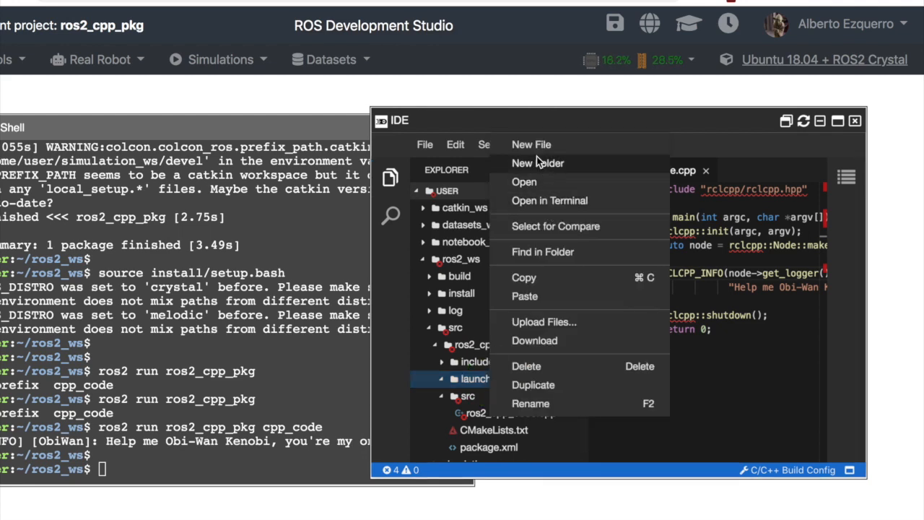
{"action": "left_click", "coordinate": [531, 145]}
{"action": "type", "text": "ros2"}
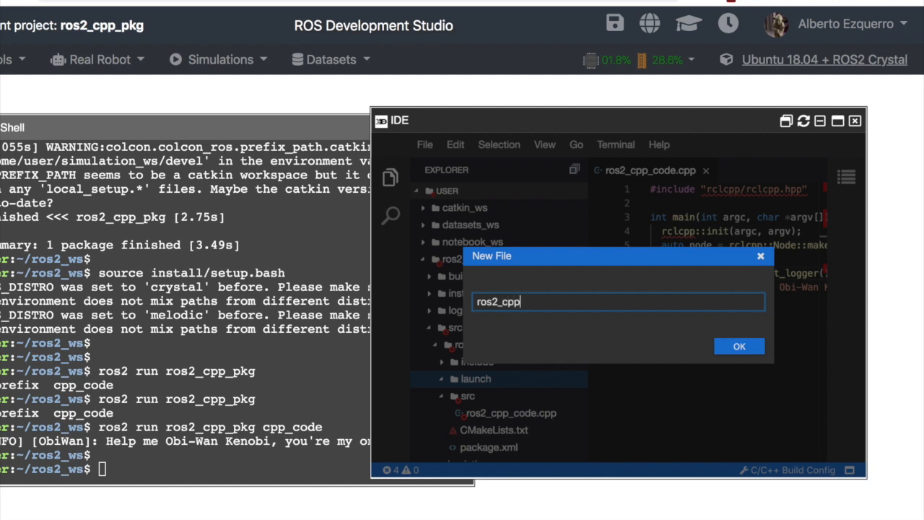
{"action": "type", "text": "_cp"}
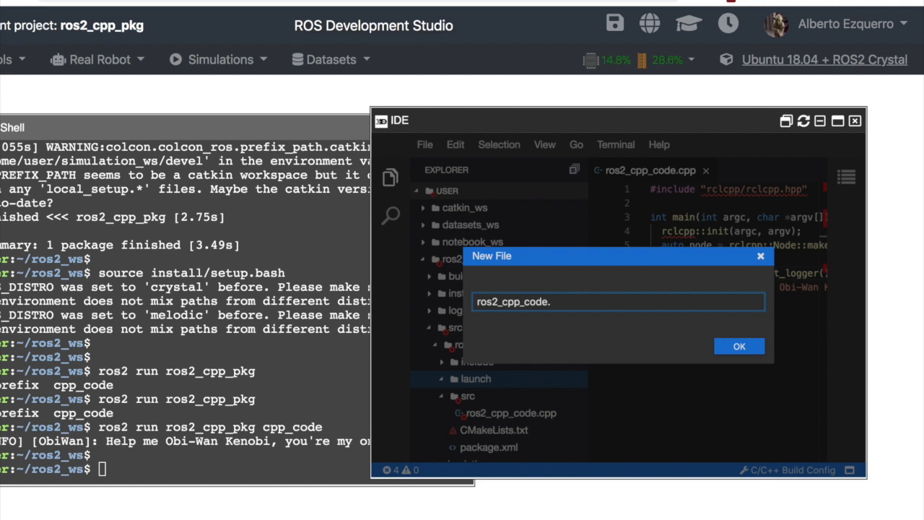
{"action": "type", "text": "launch"}
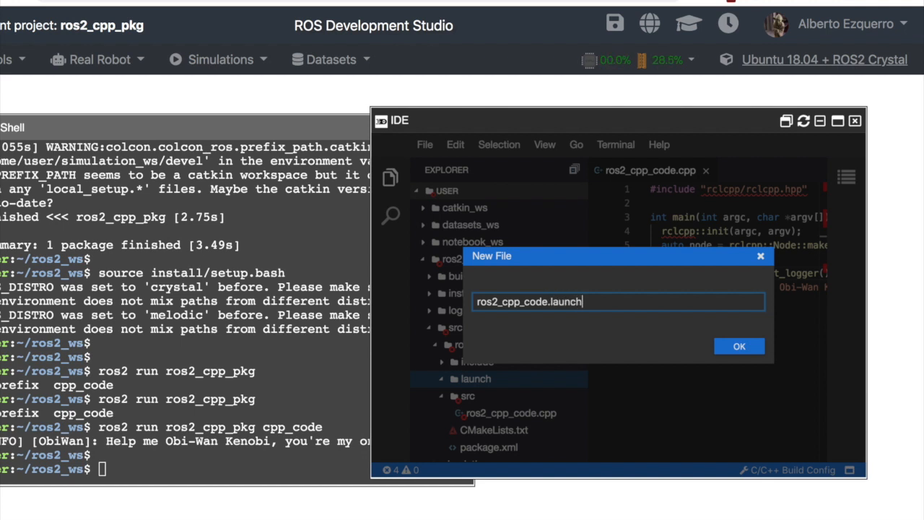
{"action": "type", "text": ".py"}
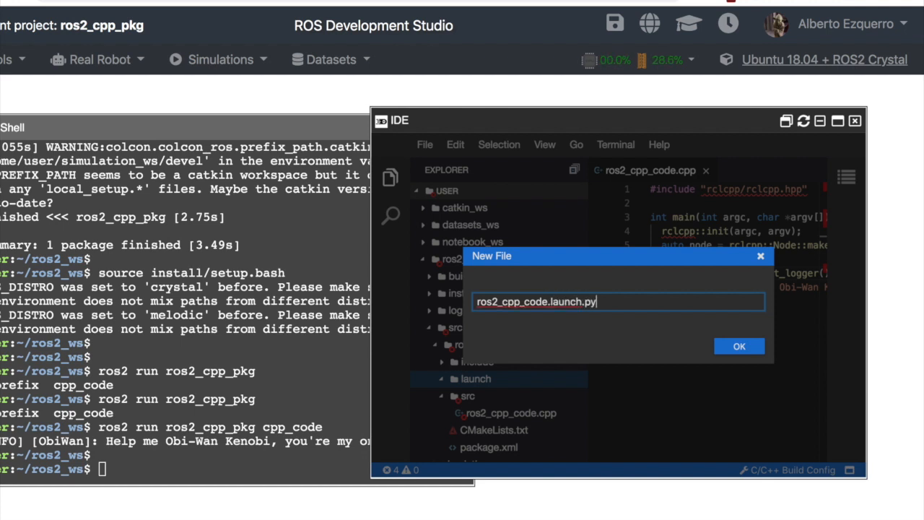
{"action": "left_click", "coordinate": [737, 347]}
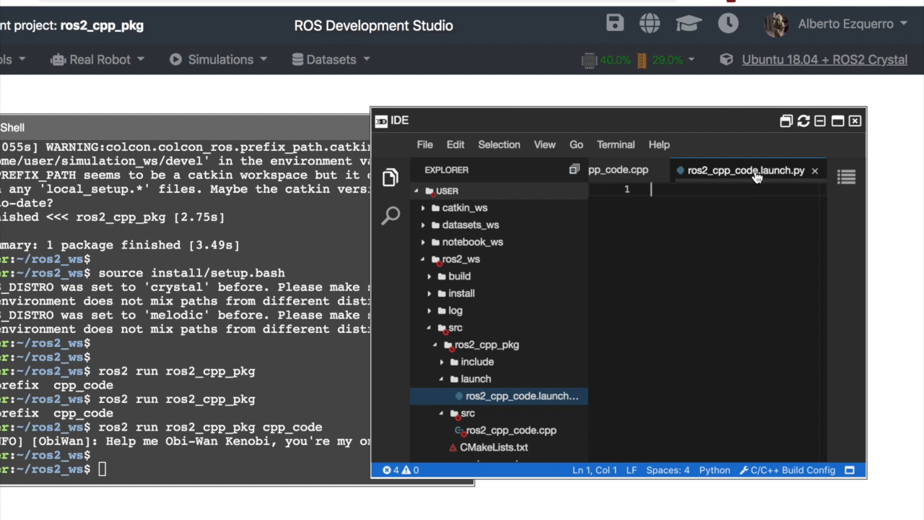
{"action": "mouse_move", "coordinate": [758, 176]}
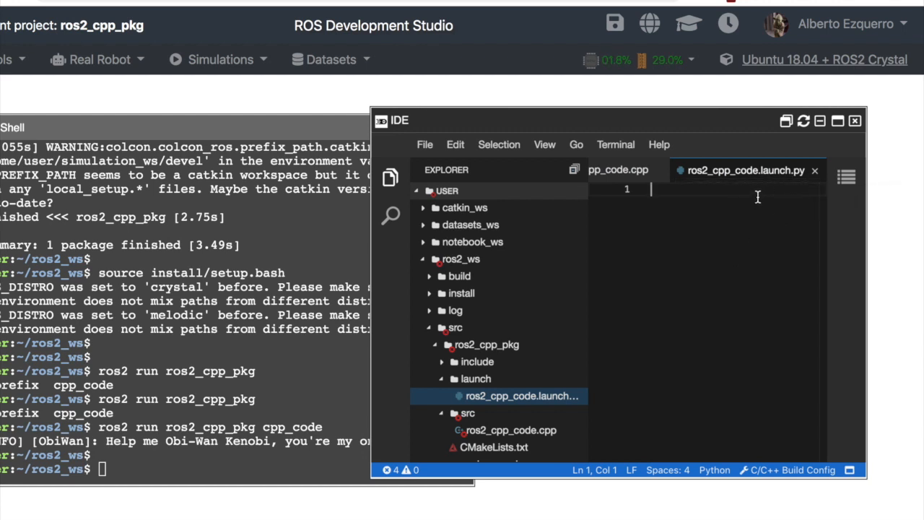
{"action": "mouse_move", "coordinate": [682, 257]}
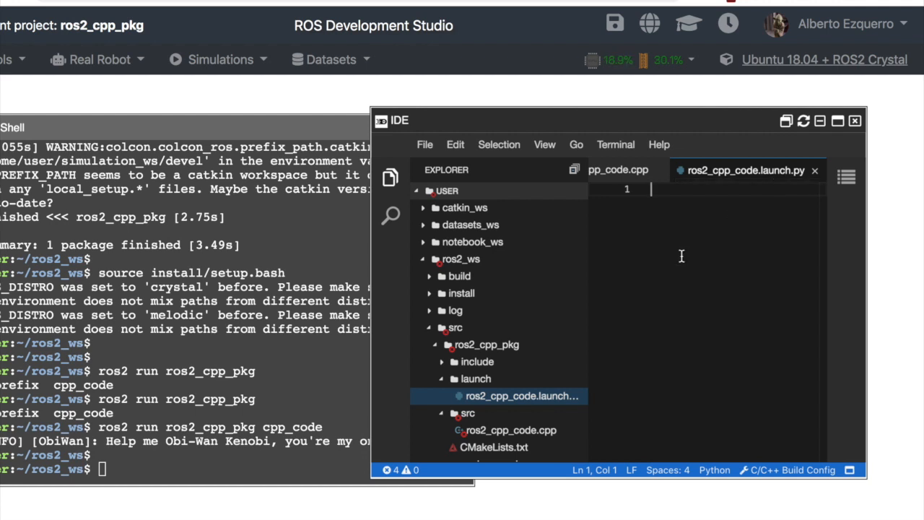
{"action": "scroll", "scroll_direction": "down", "scroll_amount": 3}
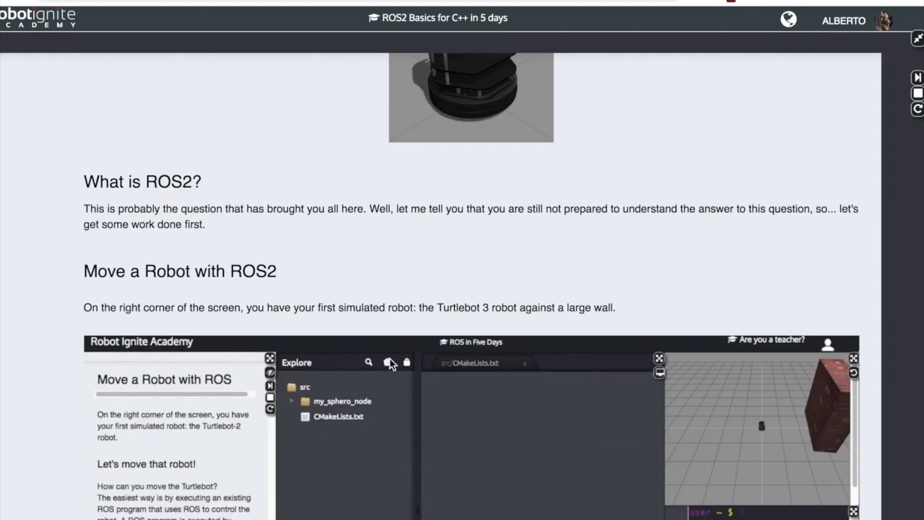
- Scroll the course notebook down to the launch file example and its expected output
{"action": "scroll", "scroll_direction": "down", "scroll_amount": 3}
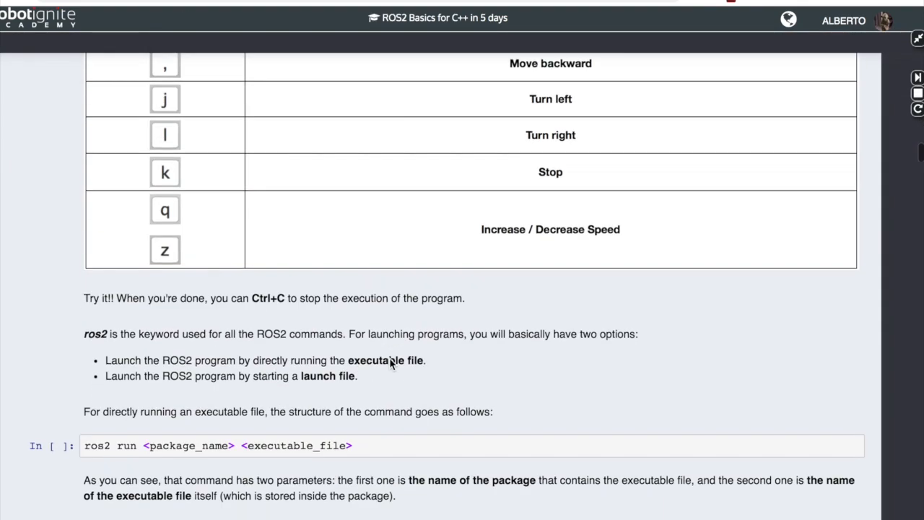
{"action": "scroll", "scroll_direction": "down", "scroll_amount": 3}
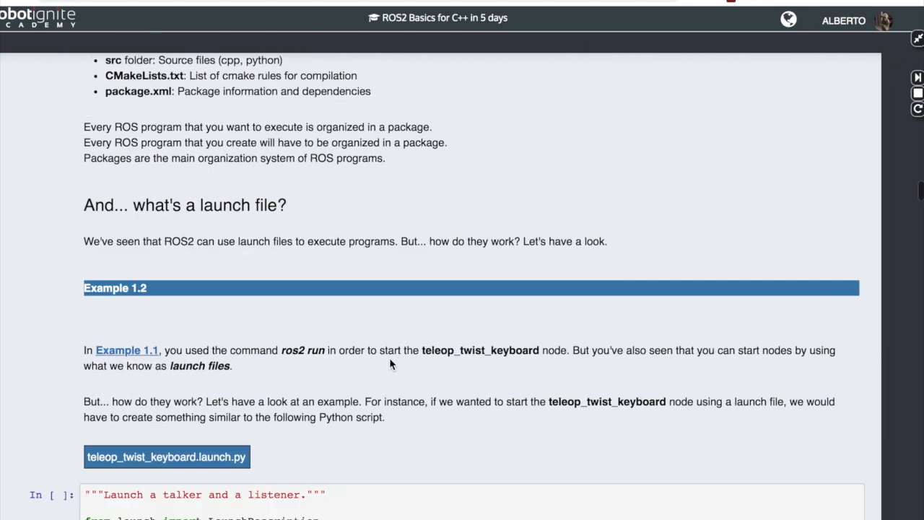
{"action": "scroll", "scroll_direction": "down", "scroll_amount": 3}
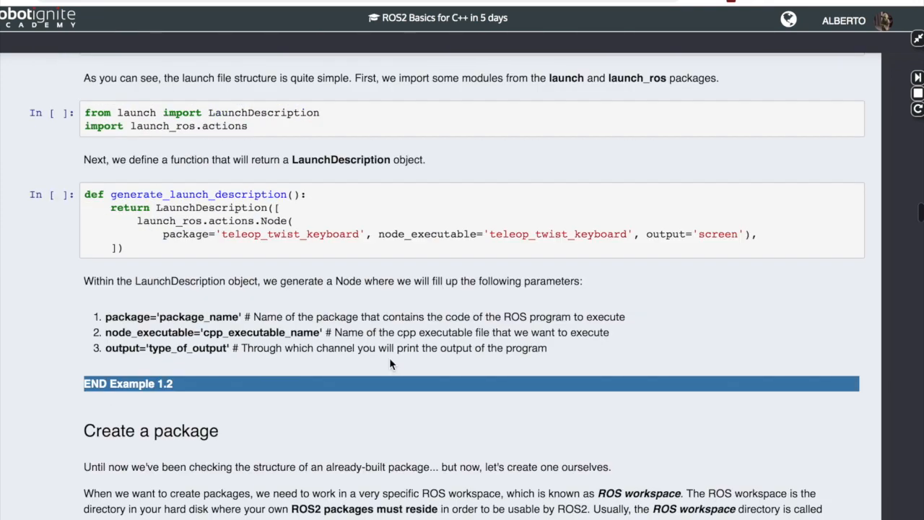
{"action": "scroll", "scroll_direction": "down", "scroll_amount": 3}
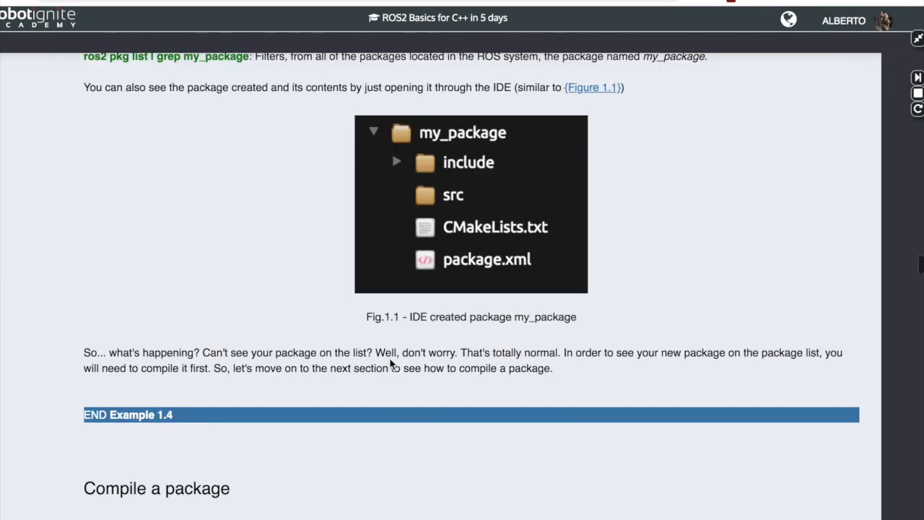
{"action": "scroll", "scroll_direction": "down", "scroll_amount": 3}
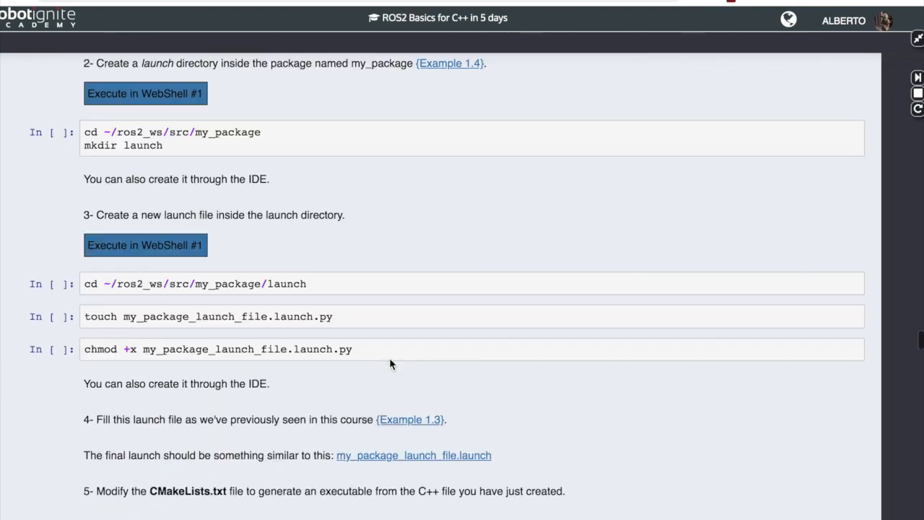
{"action": "scroll", "scroll_direction": "down", "scroll_amount": 3}
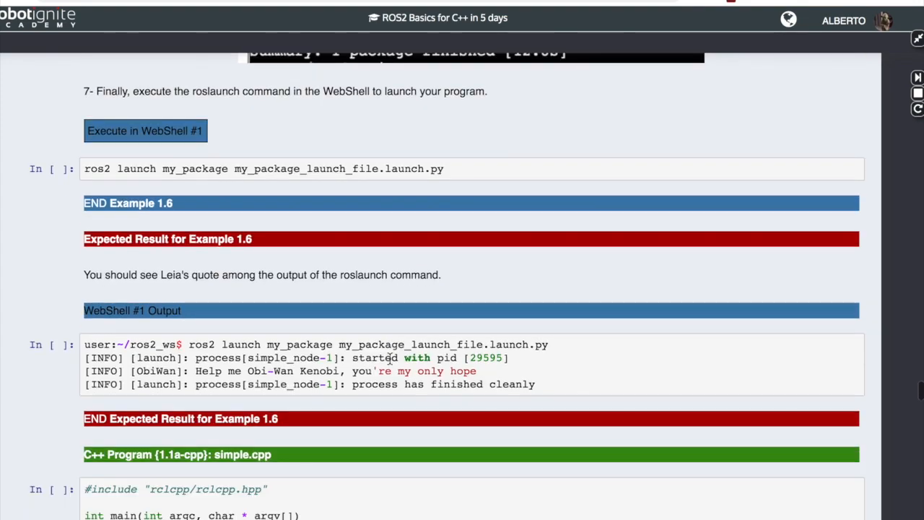
{"action": "scroll", "scroll_direction": "down", "scroll_amount": 3}
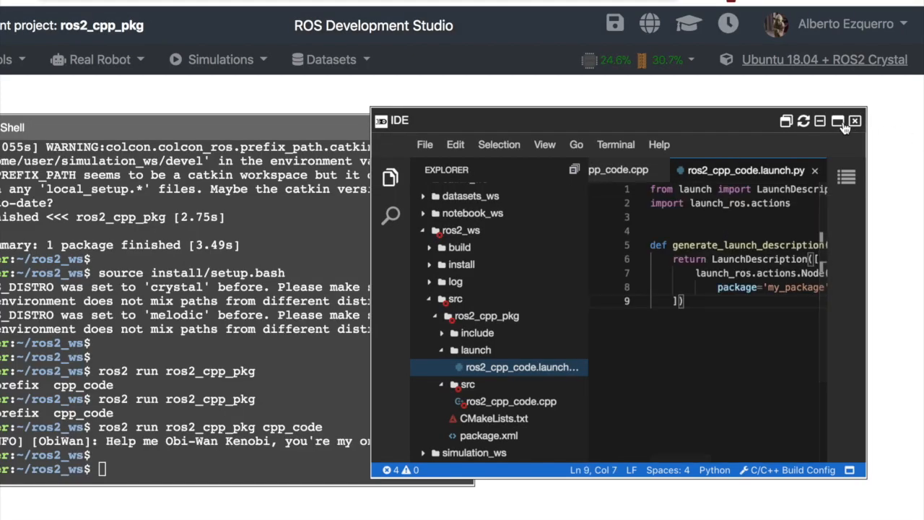
{"action": "left_click", "coordinate": [834, 122]}
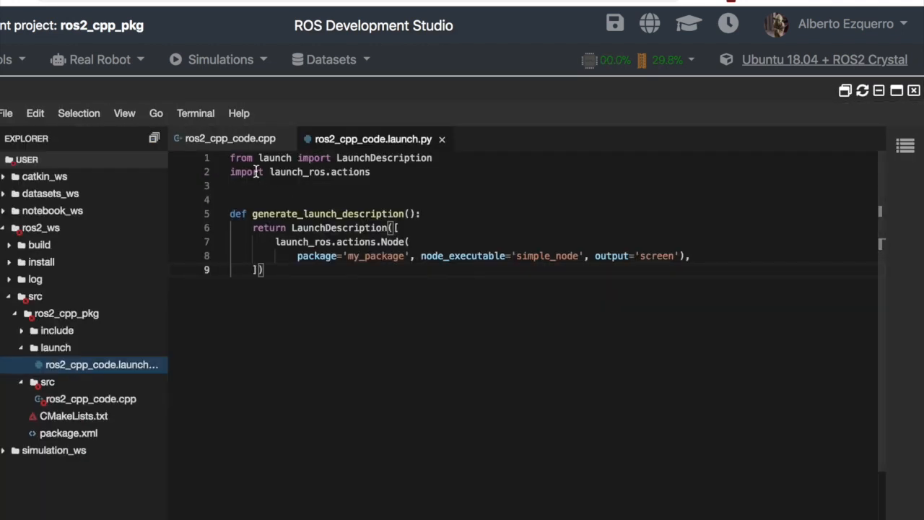
{"action": "double_click", "coordinate": [240, 158]}
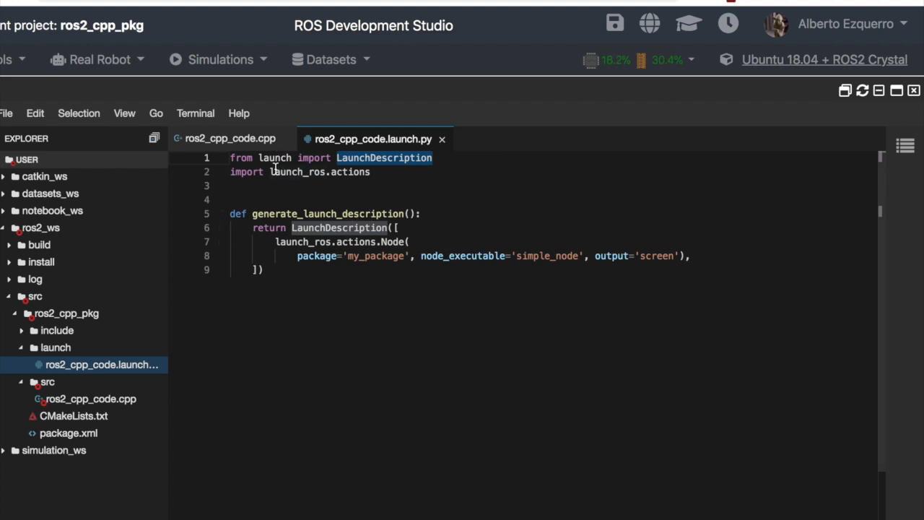
{"action": "left_click", "coordinate": [343, 172]}
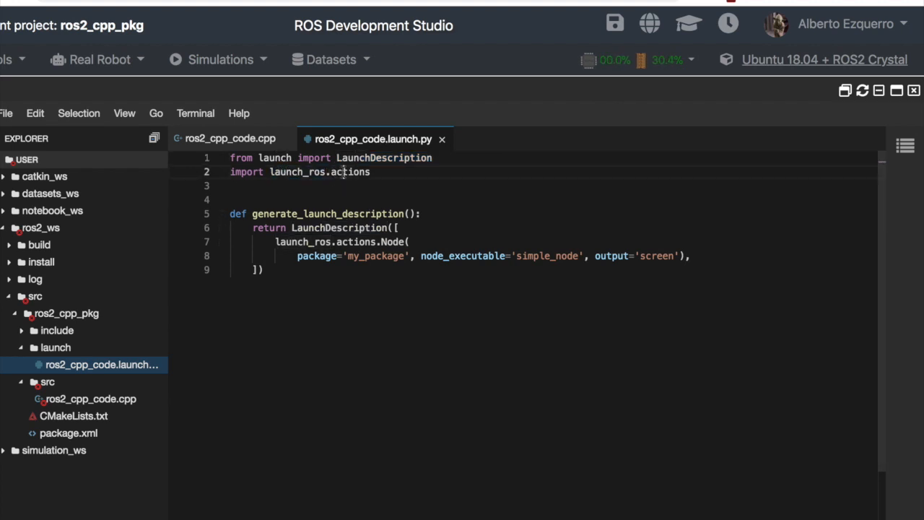
{"action": "double_click", "coordinate": [349, 172]}
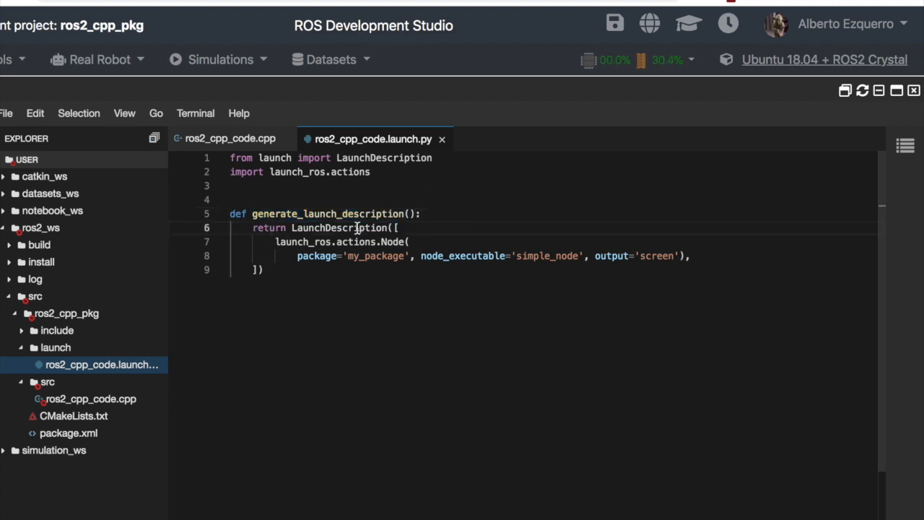
{"action": "double_click", "coordinate": [335, 228]}
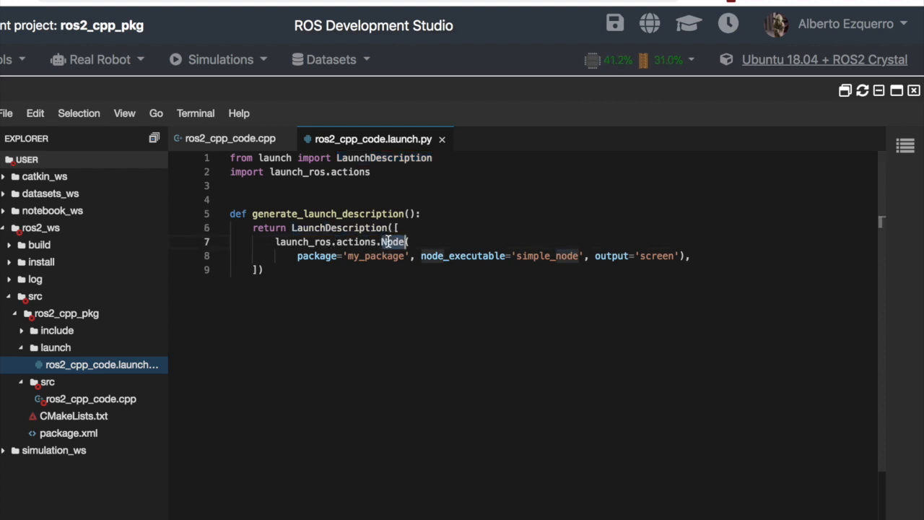
{"action": "double_click", "coordinate": [368, 257]}
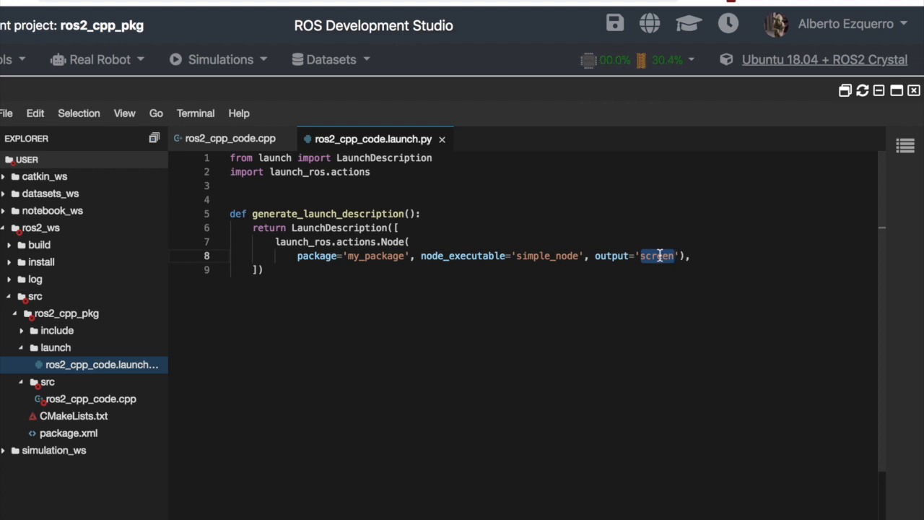
- Replace my_package with ros2_cpp_pkg and simple_node with cpp_code in the Node line
{"action": "left_click", "coordinate": [345, 257]}
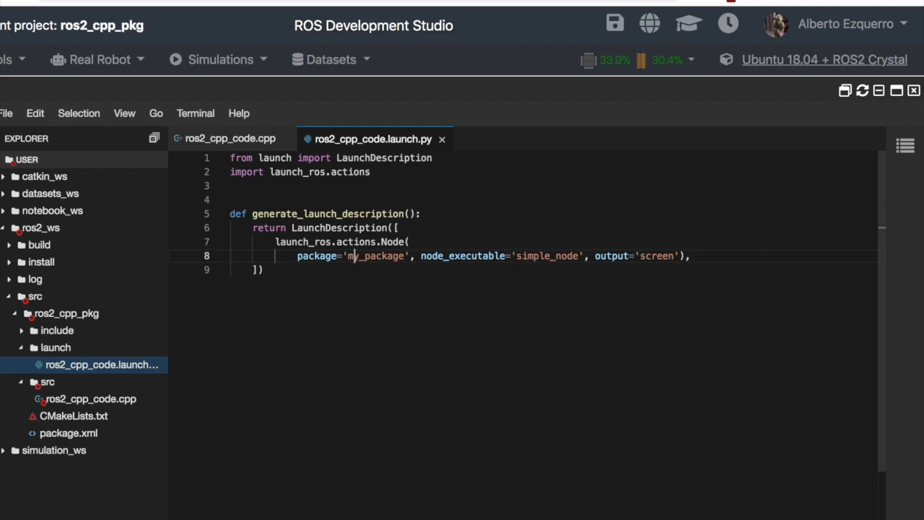
{"action": "double_click", "coordinate": [372, 257]}
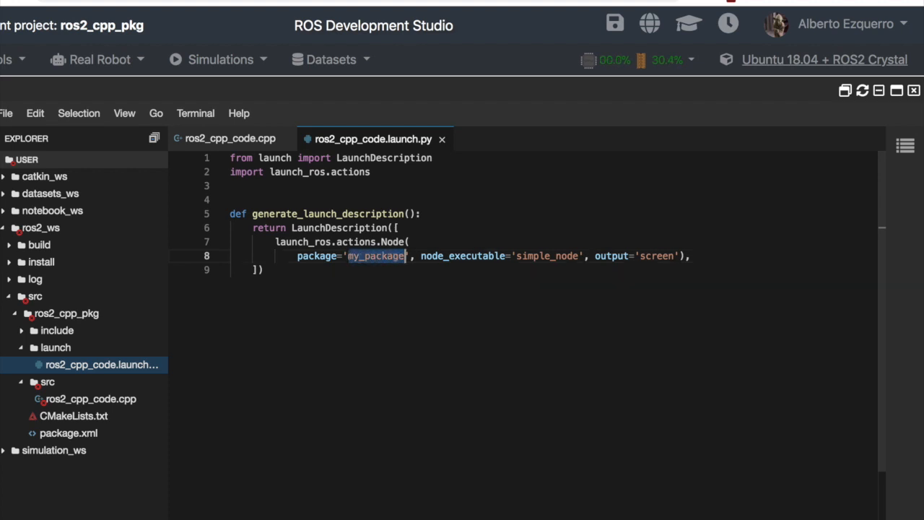
{"action": "type", "text": "ros2-"}
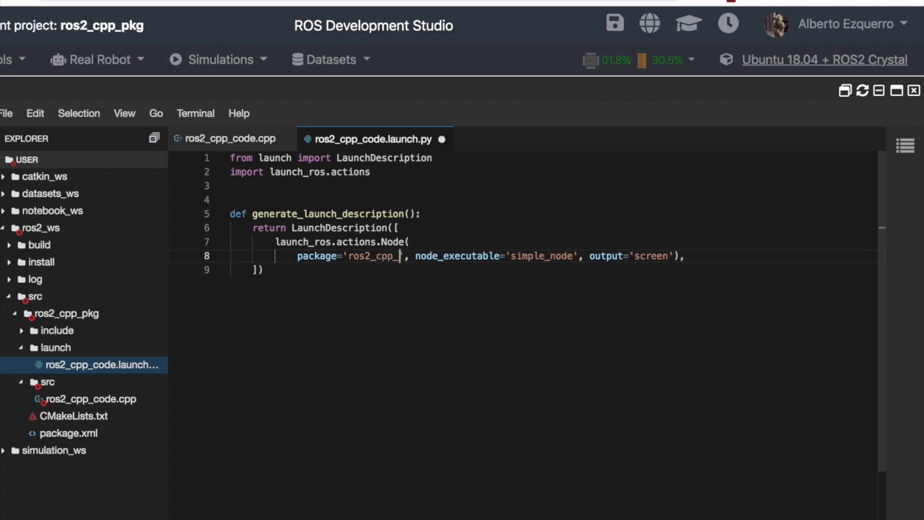
{"action": "type", "text": "pkg"}
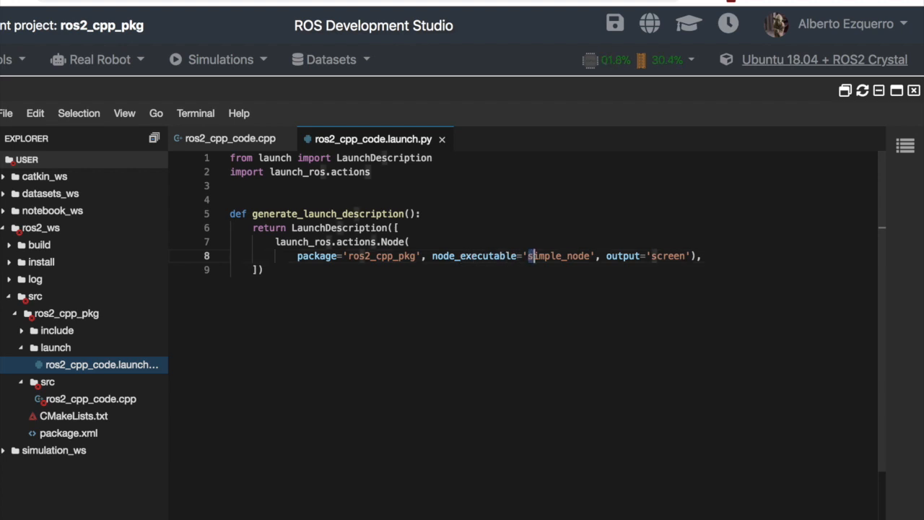
{"action": "double_click", "coordinate": [557, 255]}
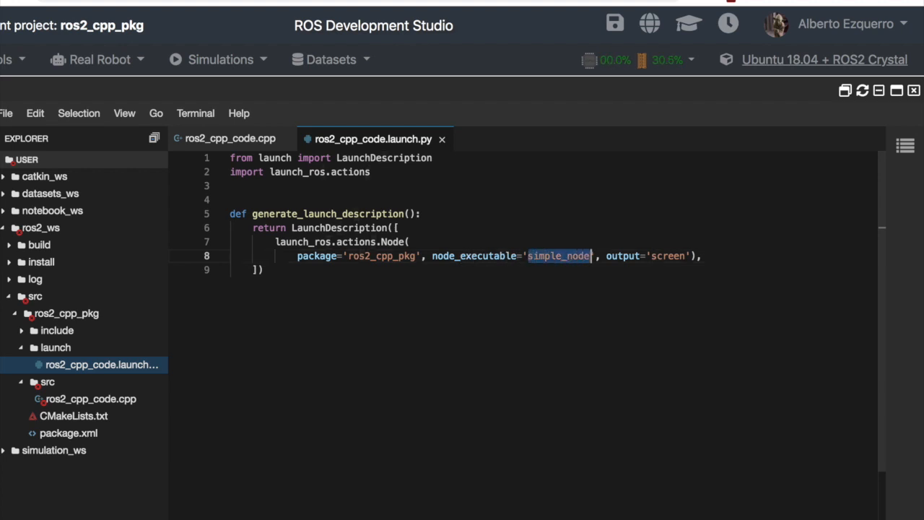
{"action": "type", "text": "cpp_code"}
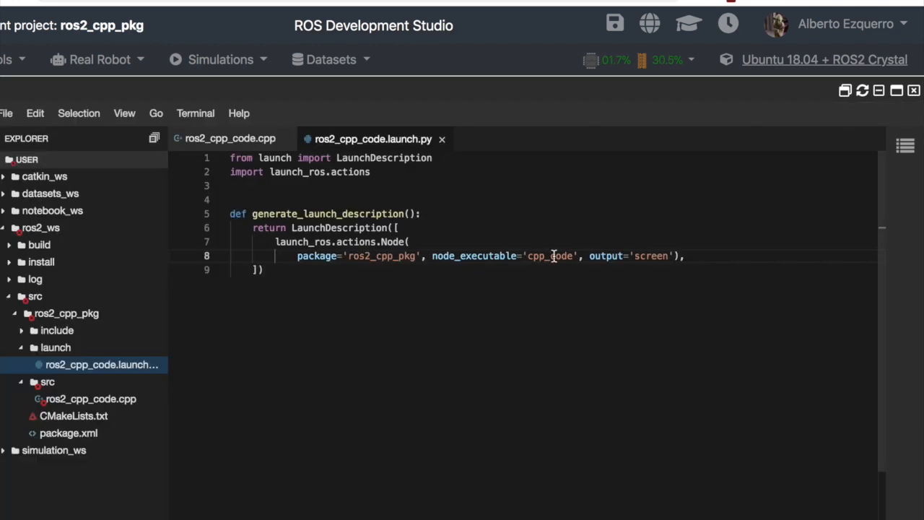
{"action": "left_click", "coordinate": [693, 256]}
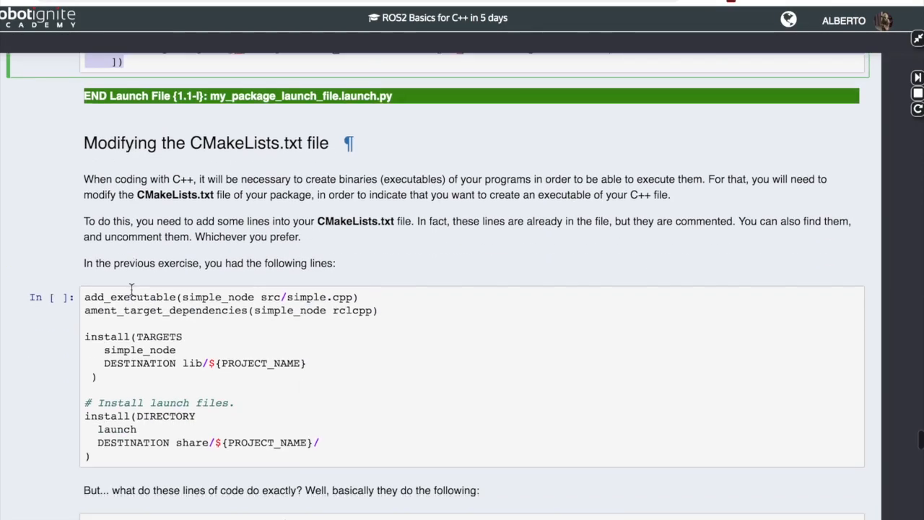
- Scroll to the 'Modifying the CMakeLists.txt file' section and bring up the package's CMakeLists.txt
{"action": "scroll", "scroll_direction": "down", "scroll_amount": 3}
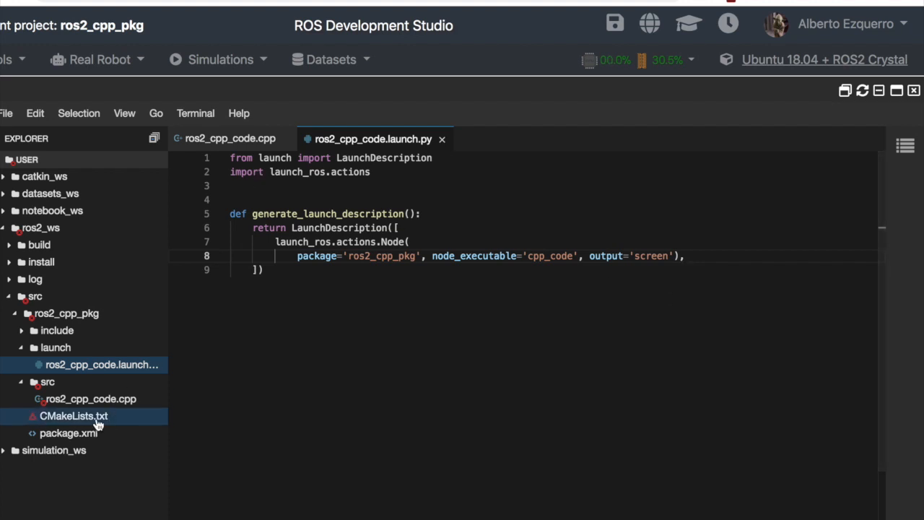
{"action": "left_click", "coordinate": [66, 416]}
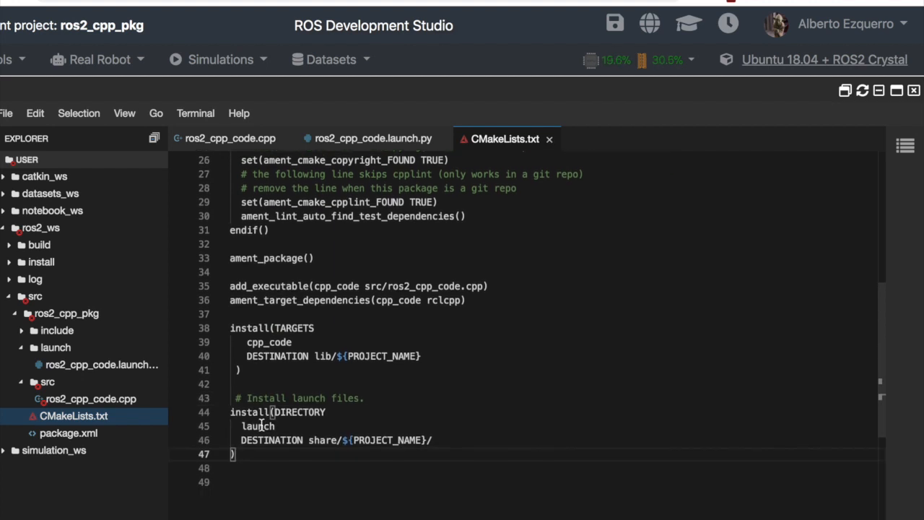
{"action": "double_click", "coordinate": [257, 424]}
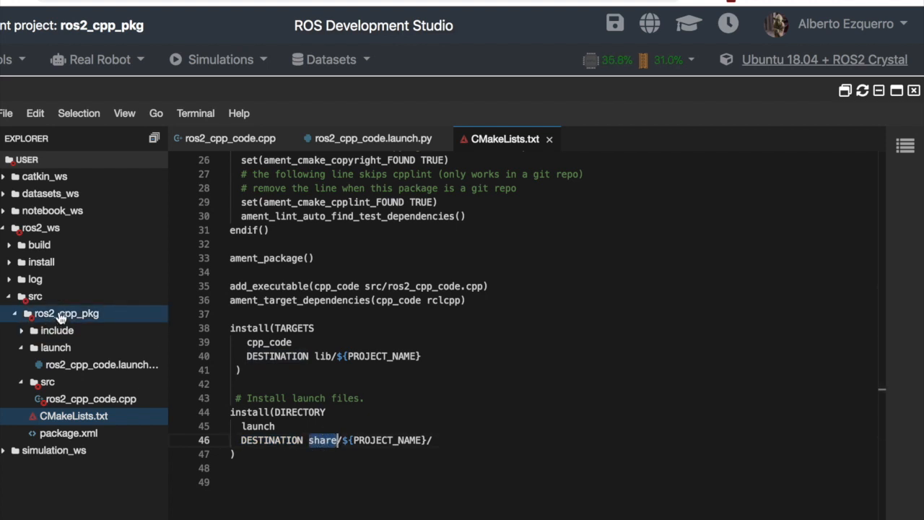
{"action": "left_click", "coordinate": [41, 262]}
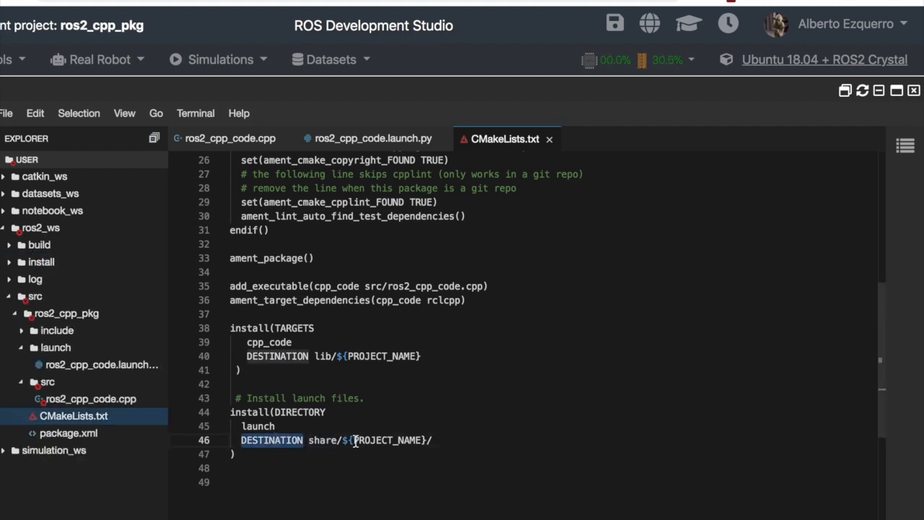
{"action": "double_click", "coordinate": [387, 440]}
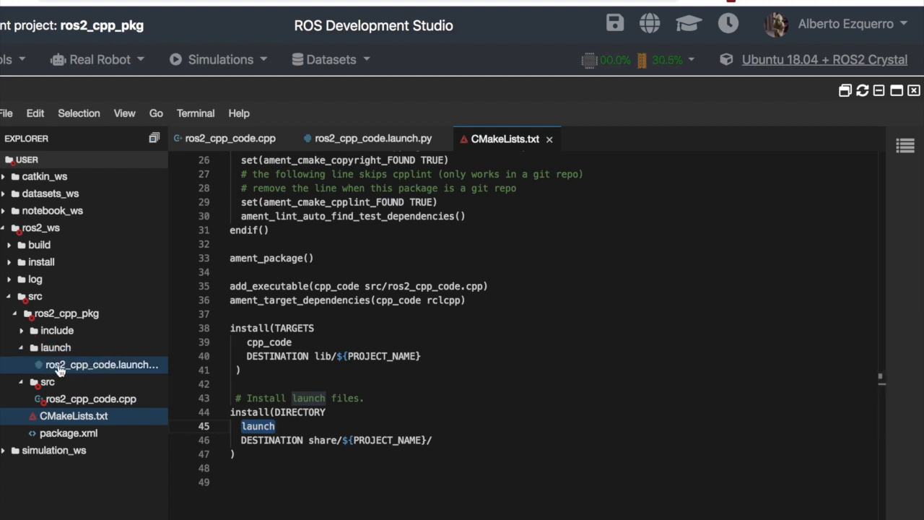
{"action": "left_click", "coordinate": [55, 347]}
{"action": "type", "text": "colcon build --sy"}
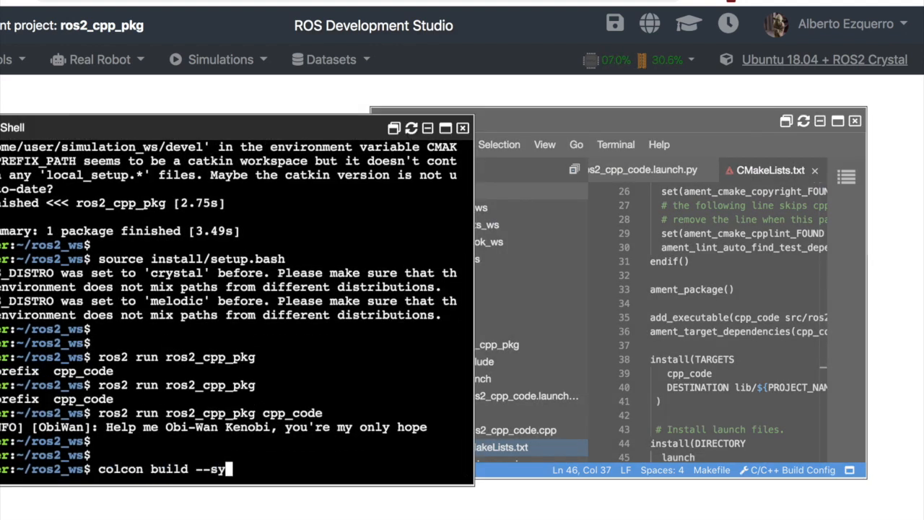
- Run 'colcon build --symlink-install' in ros2_ws and source install/setup.bash
{"action": "type", "text": "mlink-install"}
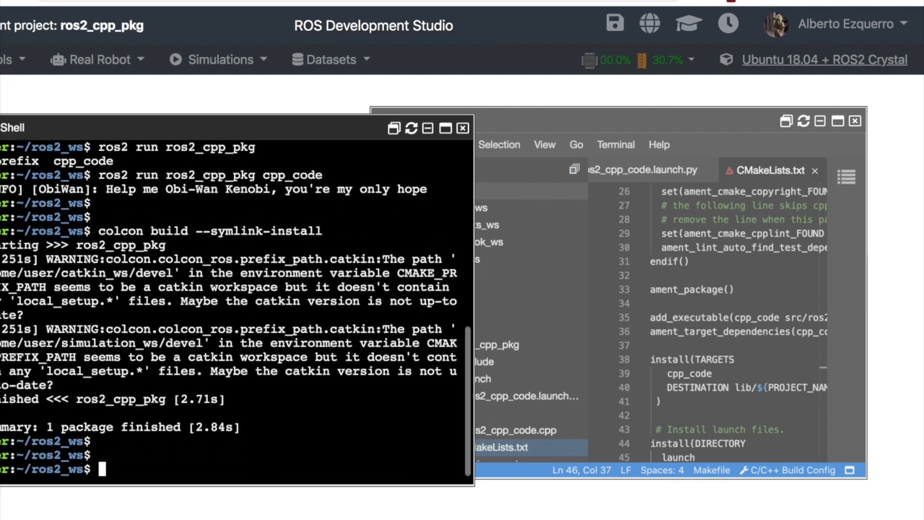
{"action": "type", "text": "source install/setup.bash"}
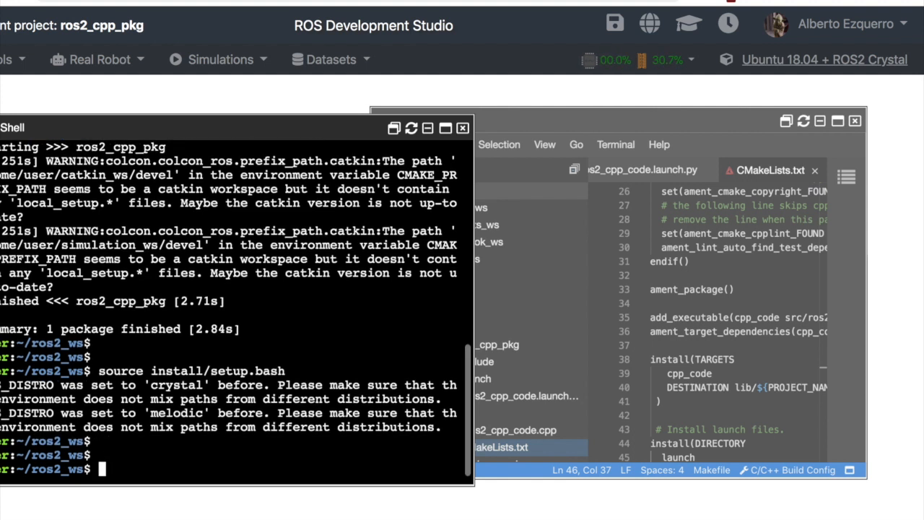
- Compose the command 'ros2 launch ros2_cpp_pkg ros2_cpp_code.launch.py' in the shell
{"action": "type", "text": "roslaunch <pkg_name> <"}
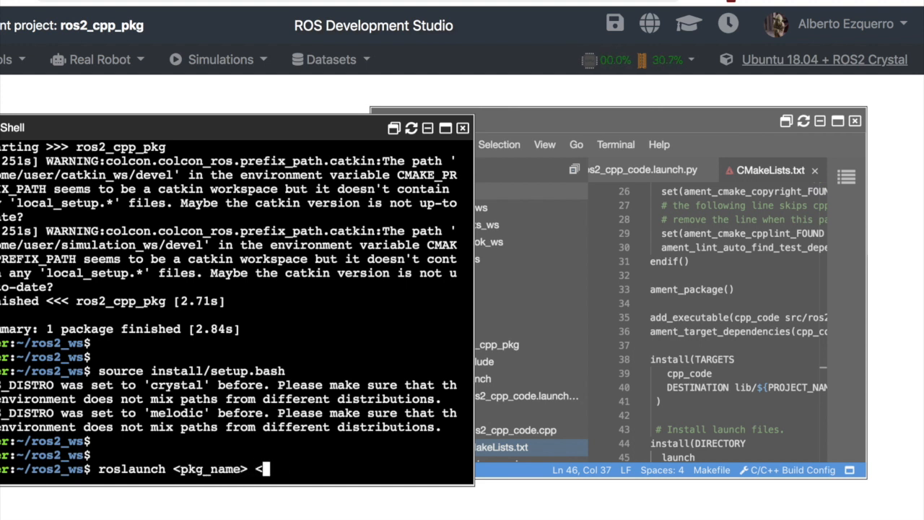
{"action": "type", "text": "lan>"}
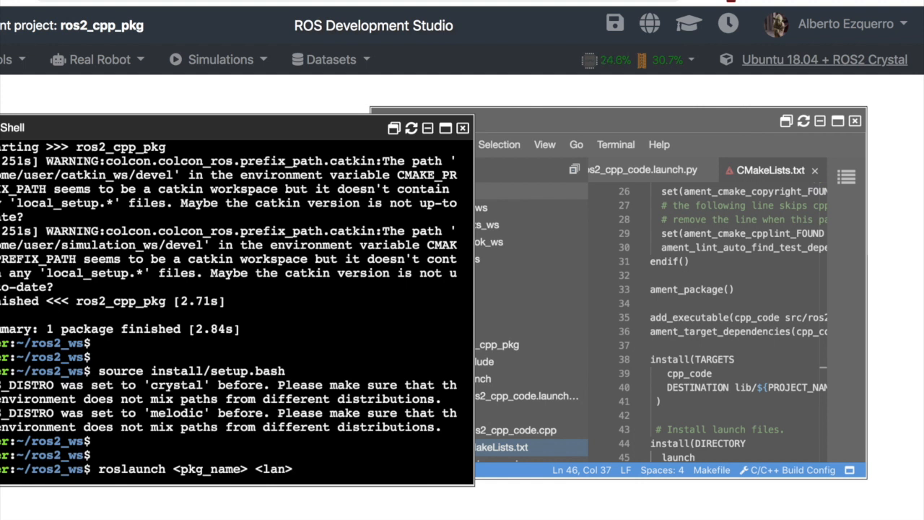
{"action": "type", "text": "launch_file_"}
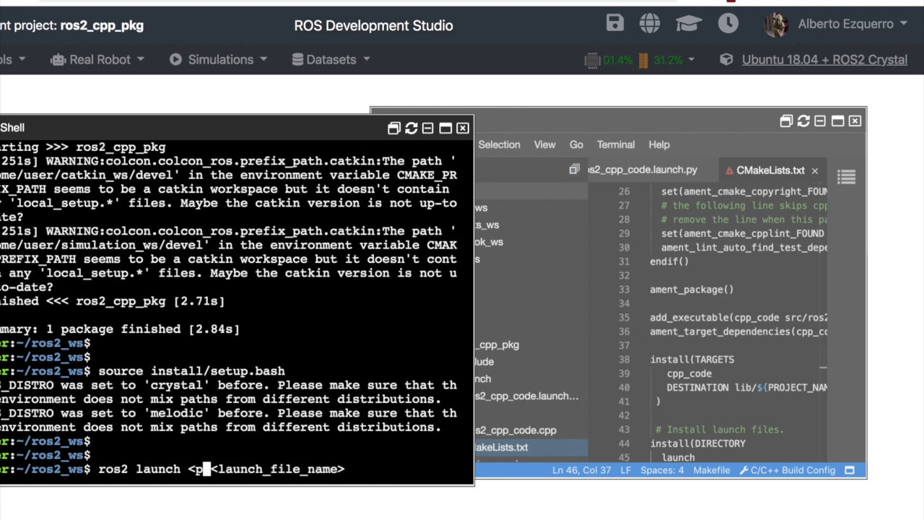
{"action": "type", "text": "ros2_cpp_pkg"}
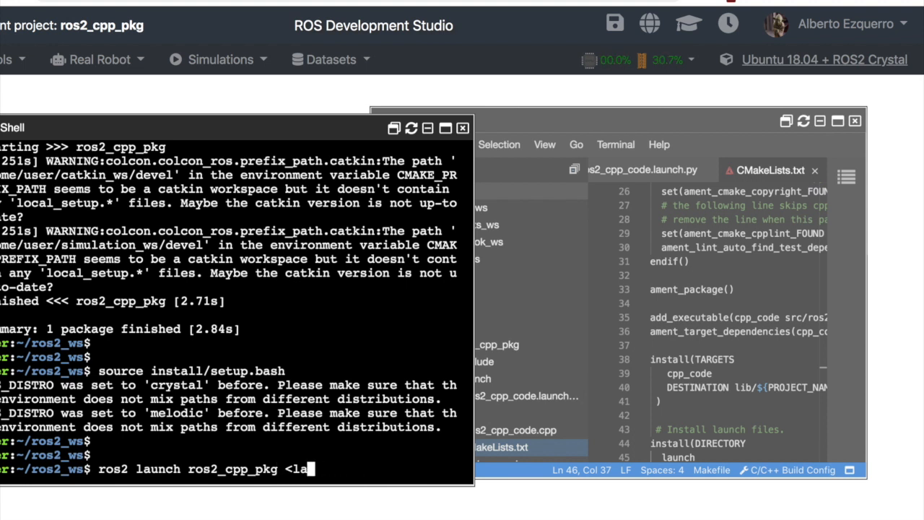
{"action": "type", "text": "ros"}
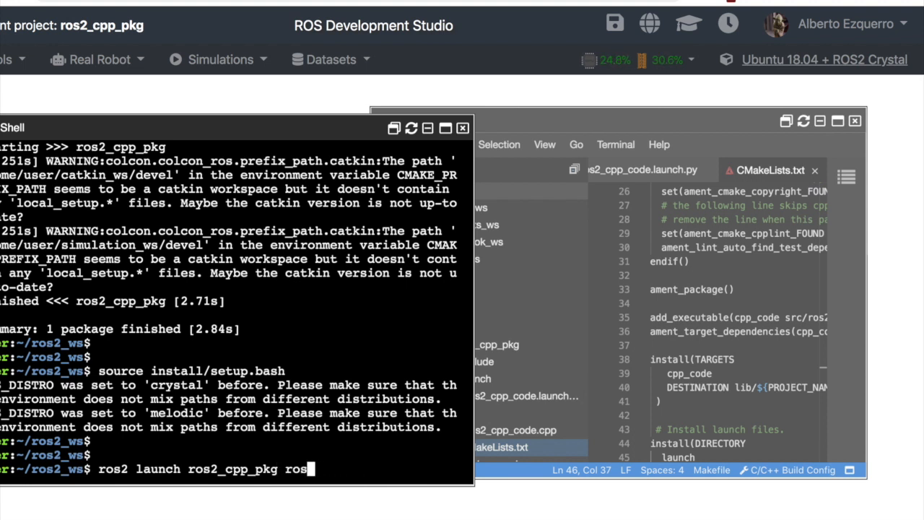
{"action": "type", "text": "2_cpp_code"}
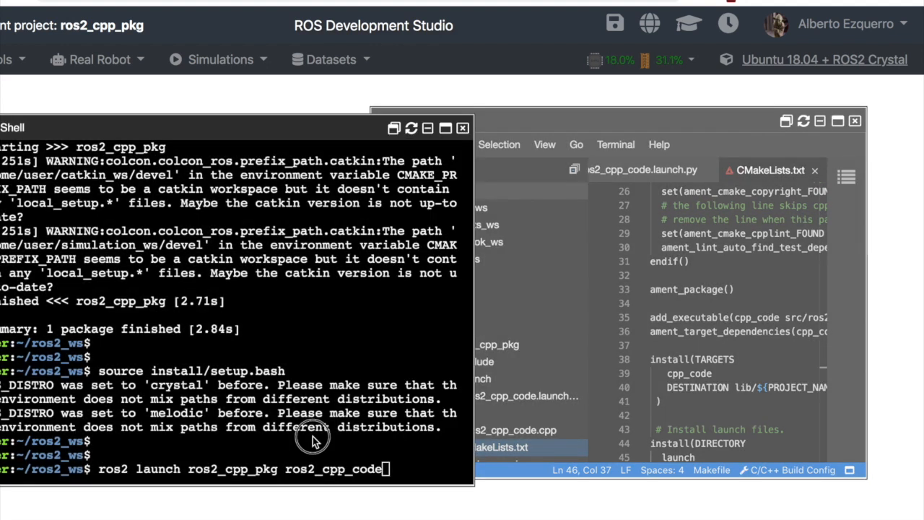
{"action": "type", "text": ".launch."}
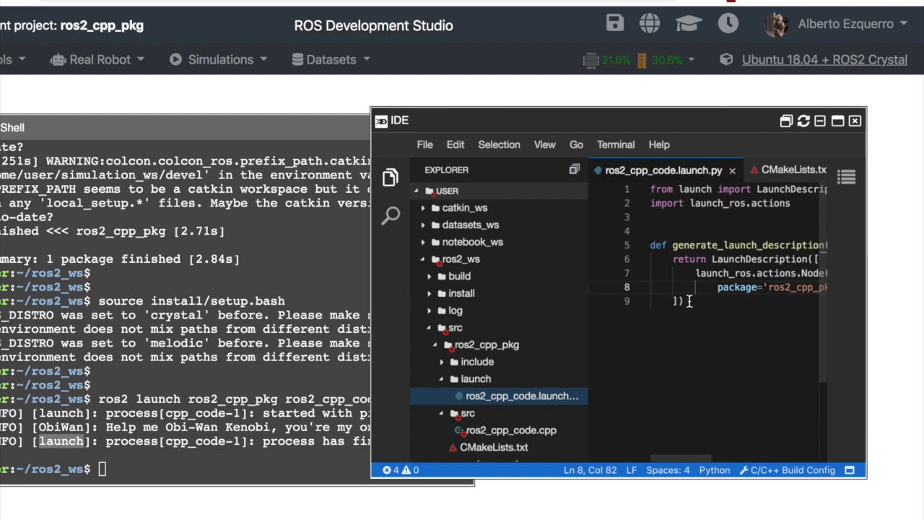
- After the launch completes, select all of ros2_cpp_code.launch.py in the editor and clear the selection
{"action": "key", "text": "ctrl+a"}
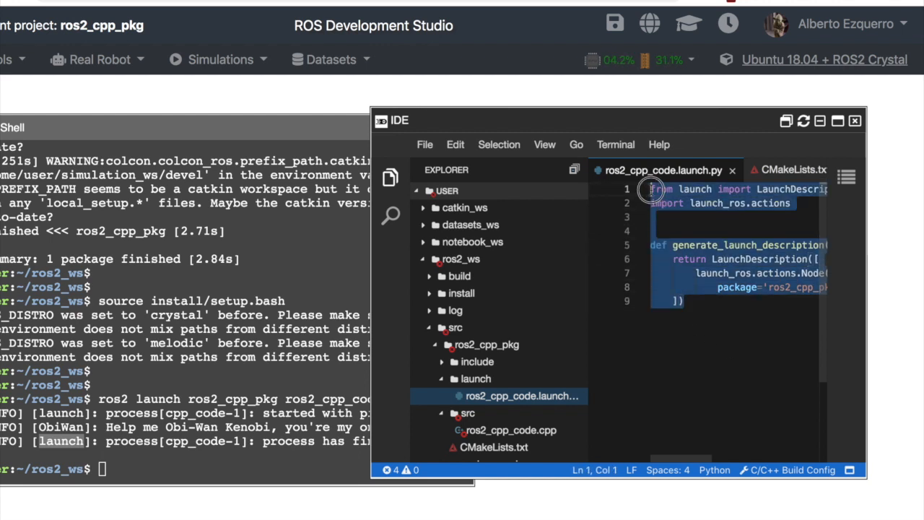
{"action": "left_click", "coordinate": [720, 319]}
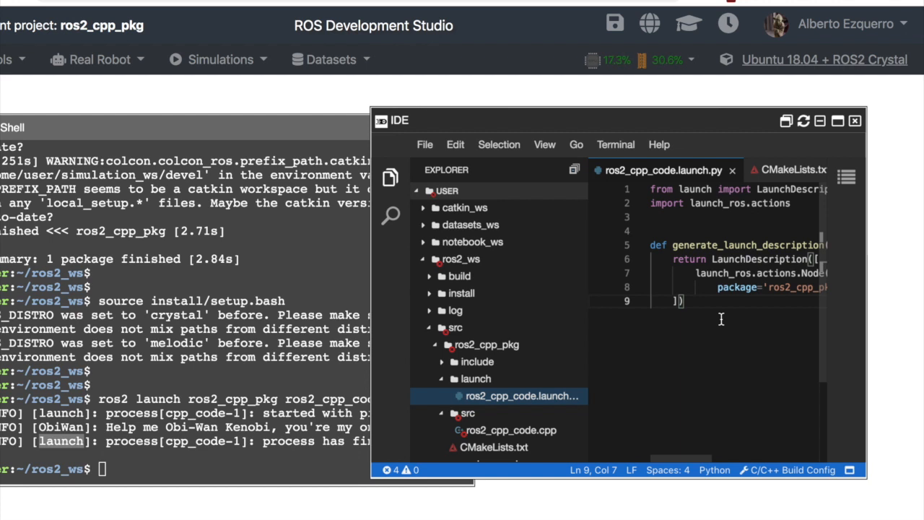